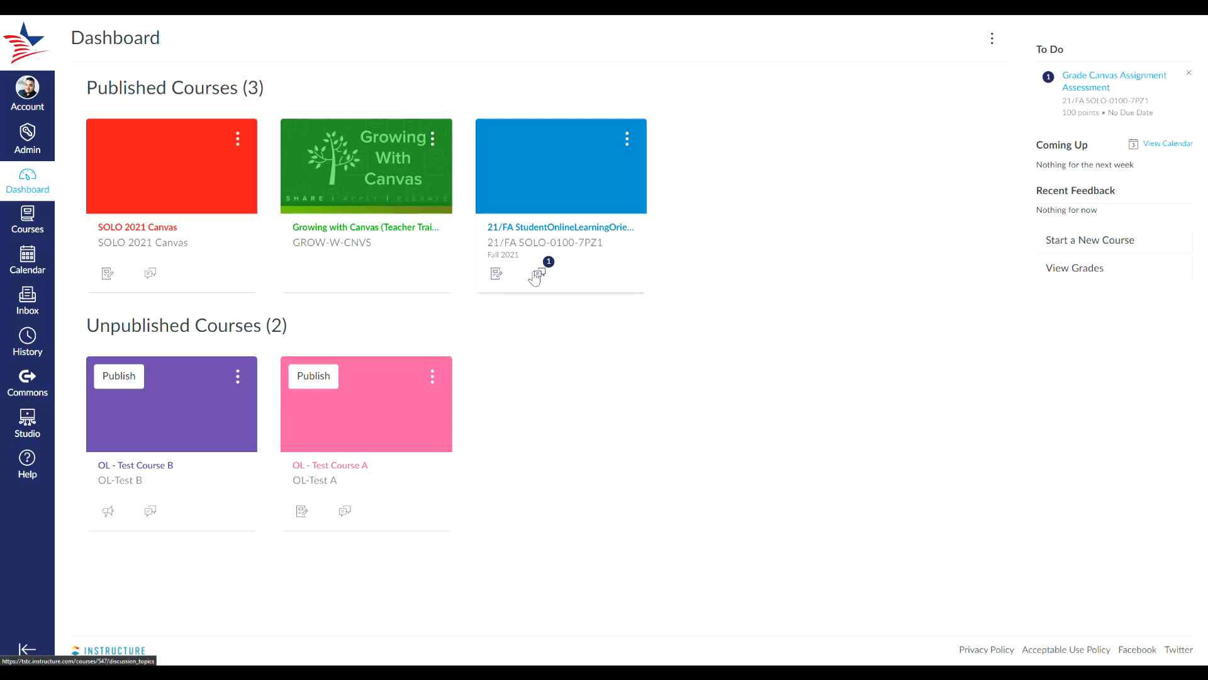
{"action": "mouse_move", "coordinate": [496, 275]}
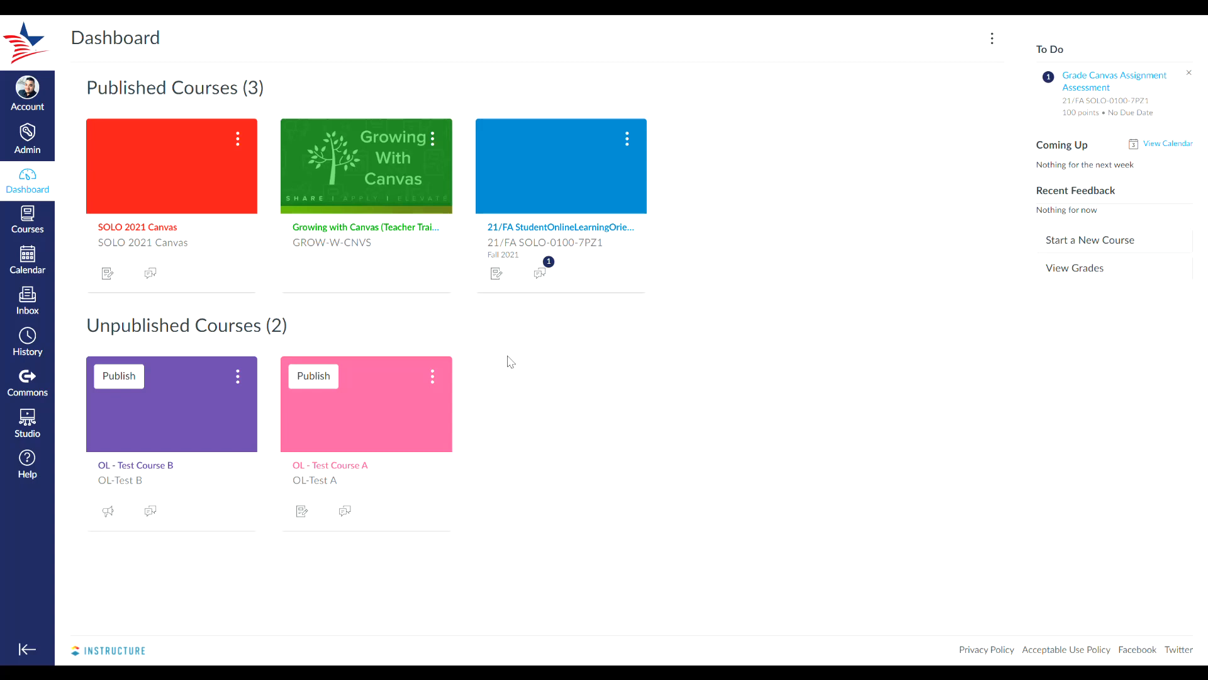
{"action": "mouse_move", "coordinate": [540, 274]}
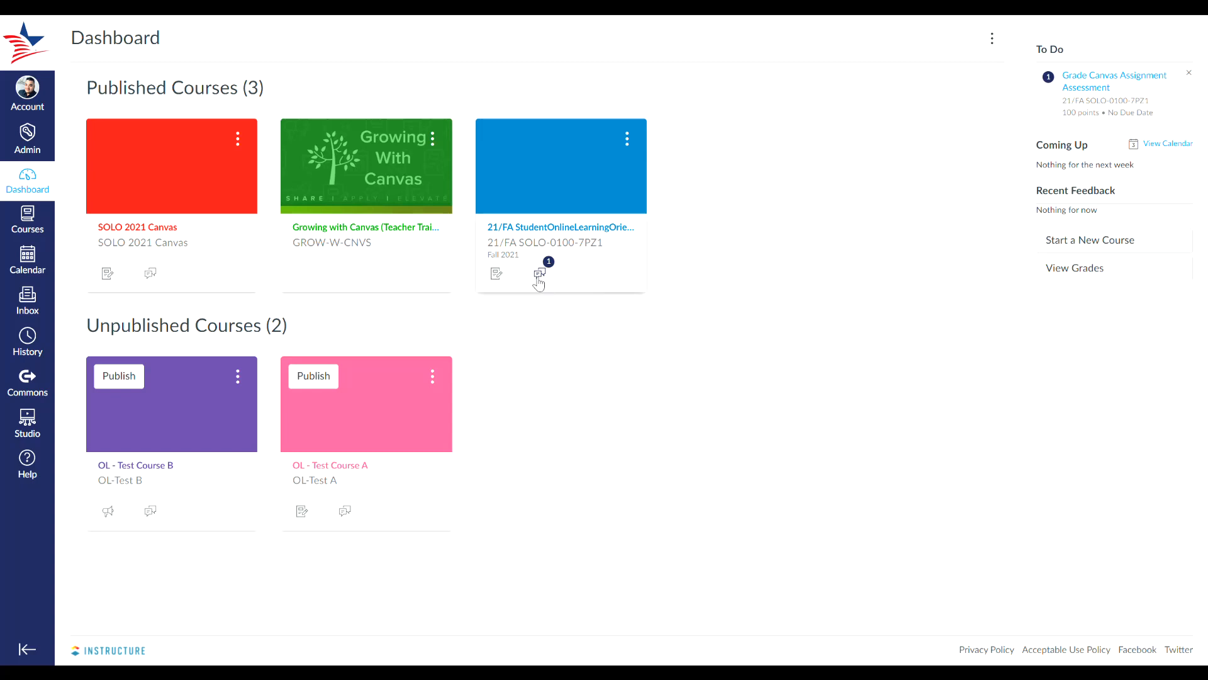
{"action": "mouse_move", "coordinate": [603, 345]}
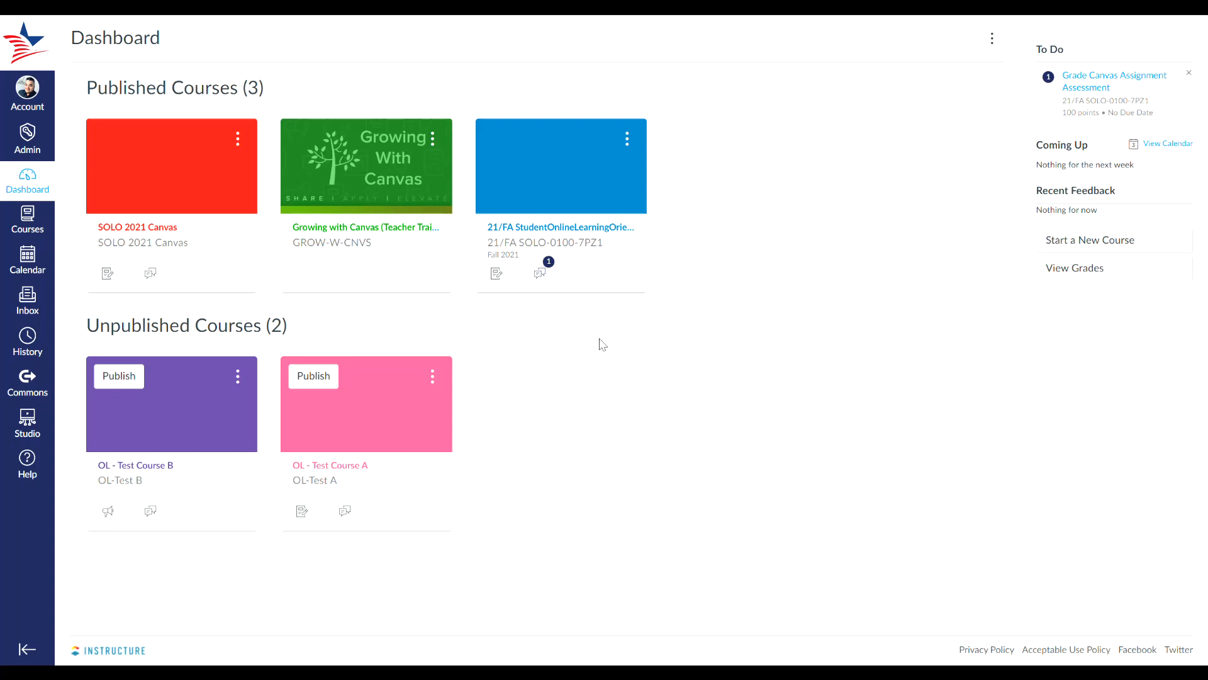
{"action": "mouse_move", "coordinate": [600, 345]}
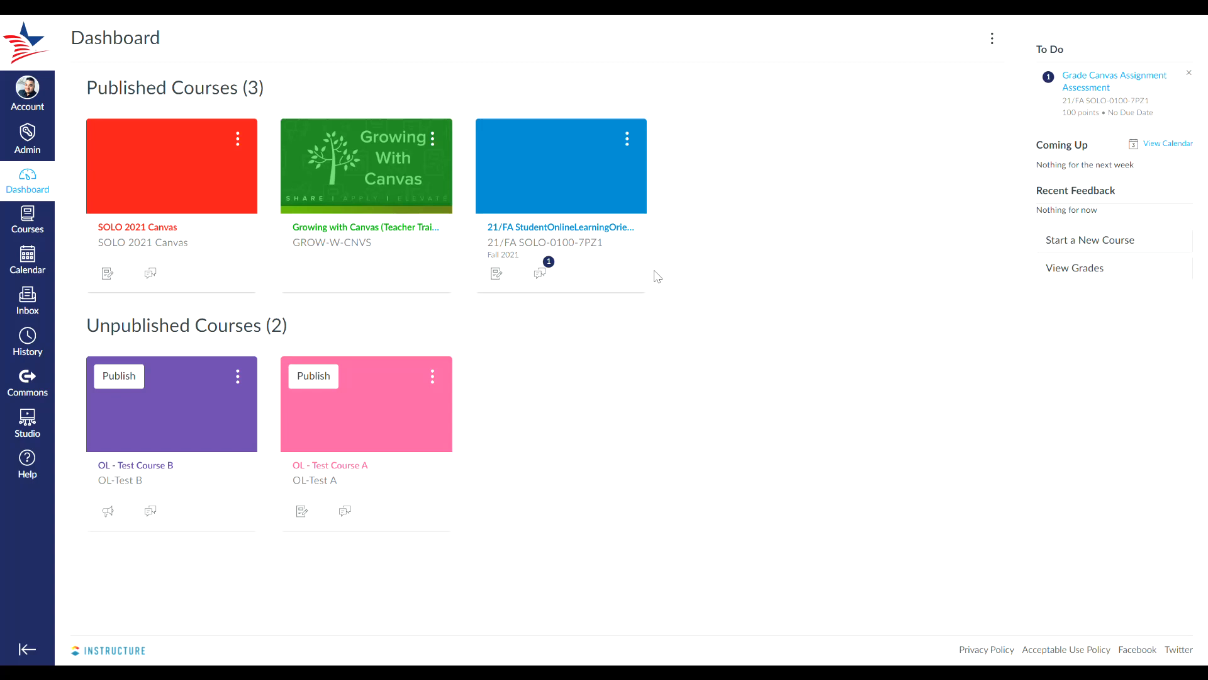
- Dismiss the blue course's colour options and switch the dashboard to Recent Activity view
{"action": "left_click", "coordinate": [627, 139]}
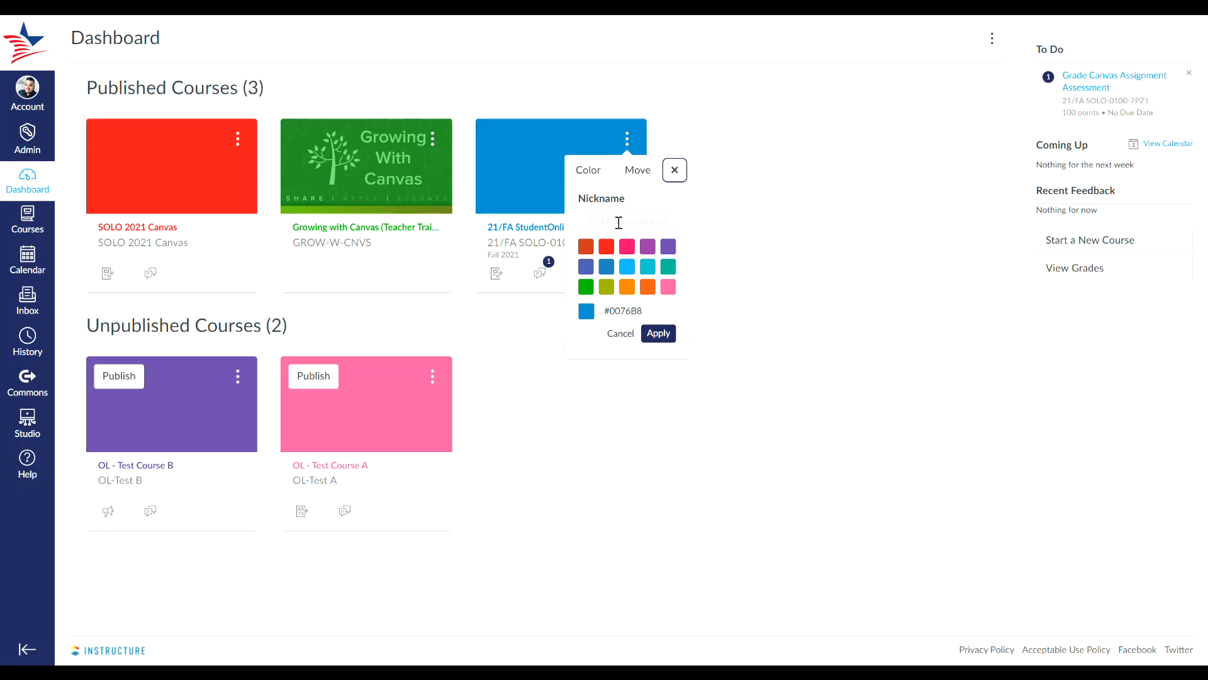
{"action": "mouse_move", "coordinate": [629, 282]}
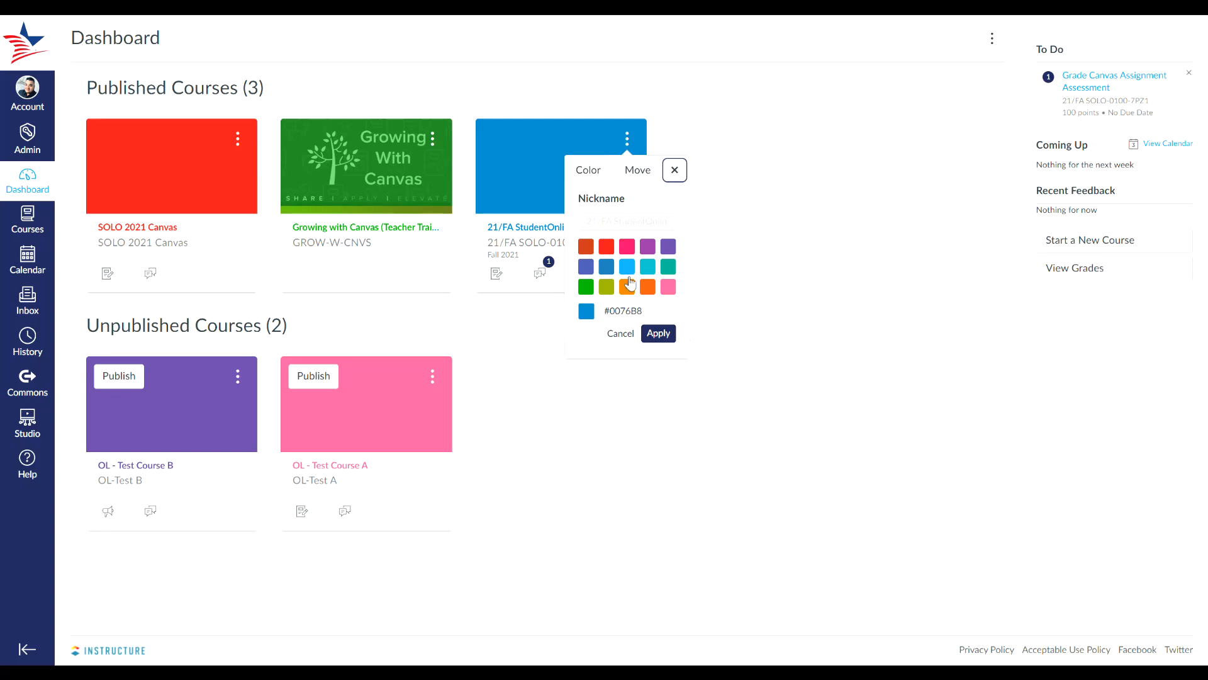
{"action": "left_click", "coordinate": [637, 170]}
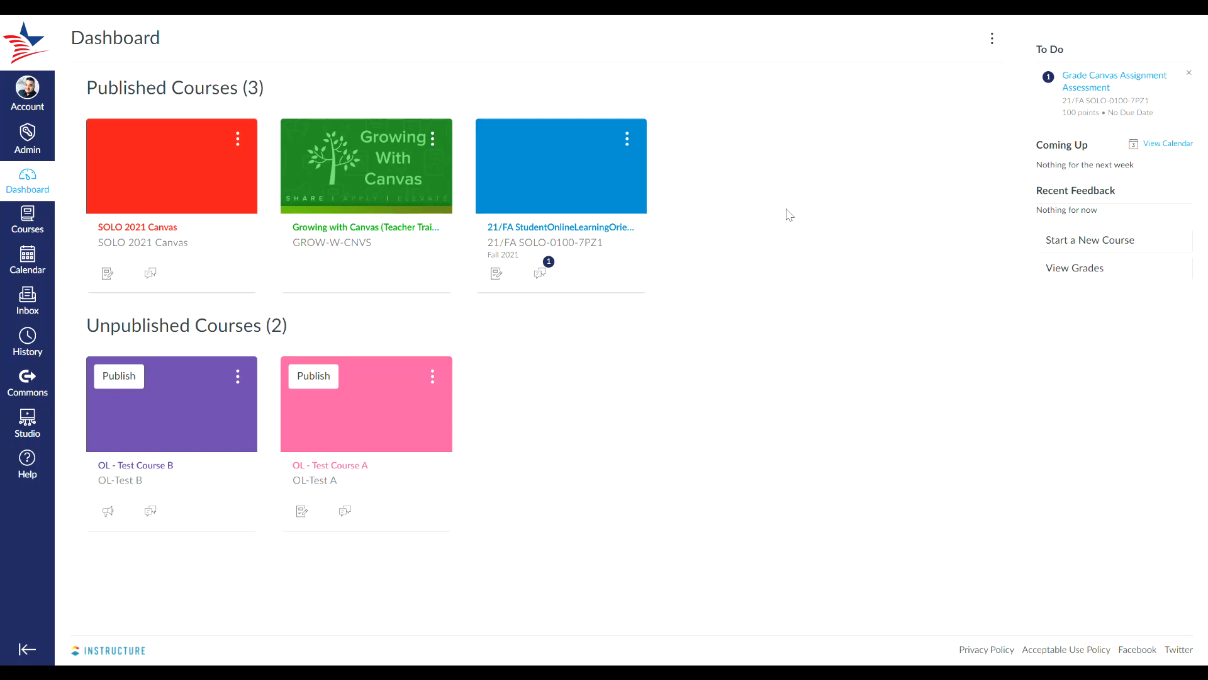
{"action": "mouse_move", "coordinate": [796, 214]}
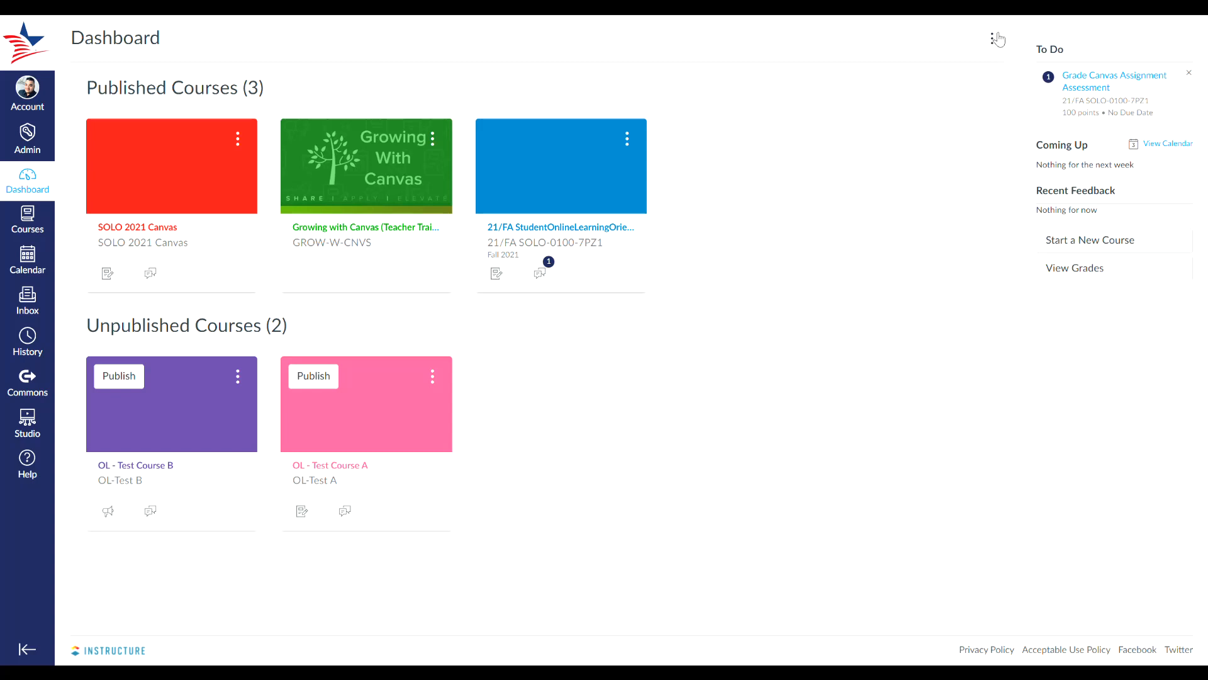
{"action": "left_click", "coordinate": [991, 38]}
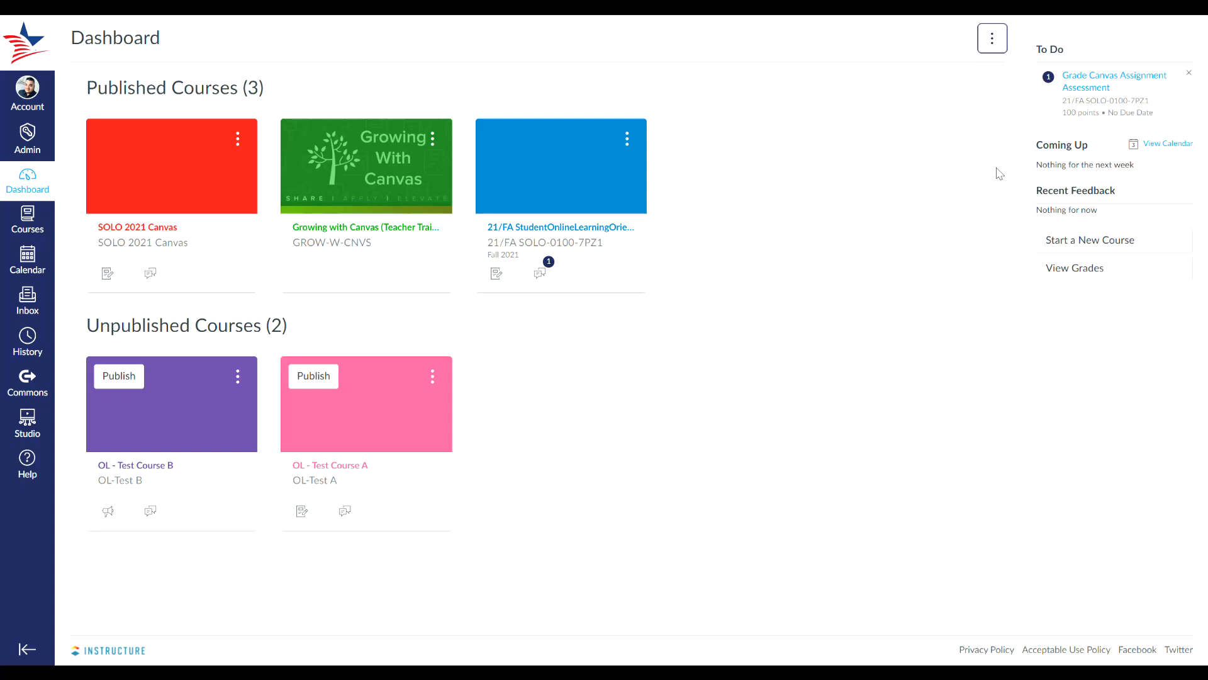
{"action": "mouse_move", "coordinate": [824, 227]}
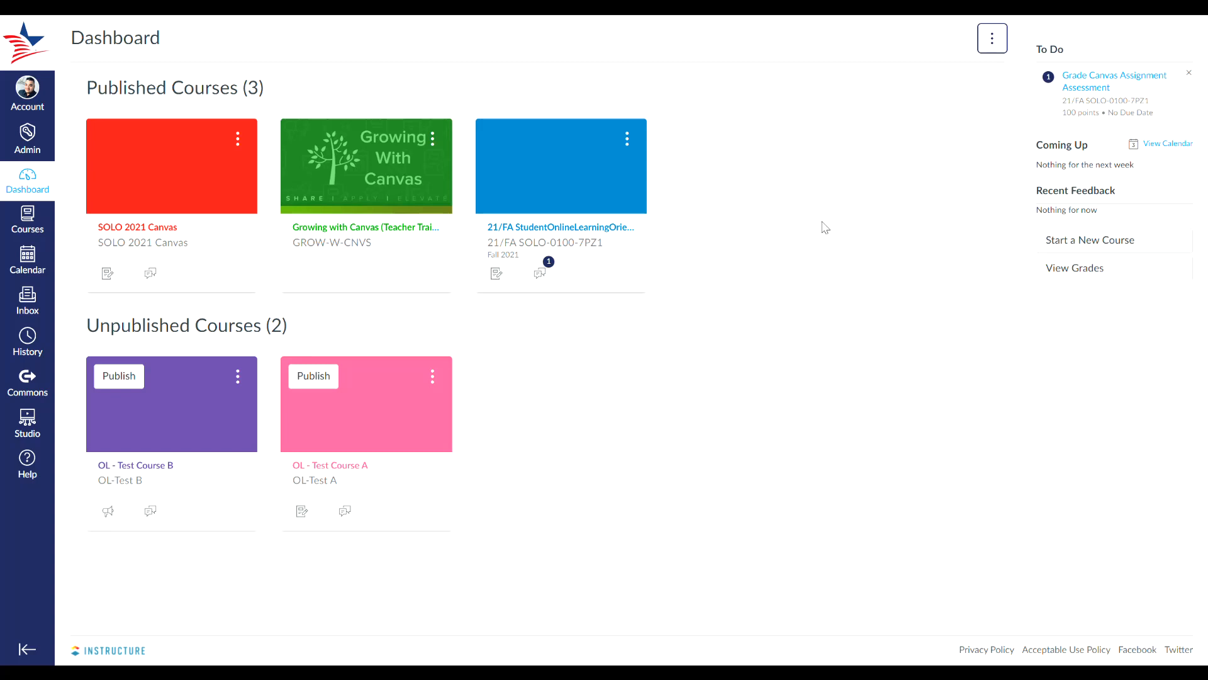
{"action": "mouse_move", "coordinate": [993, 39]}
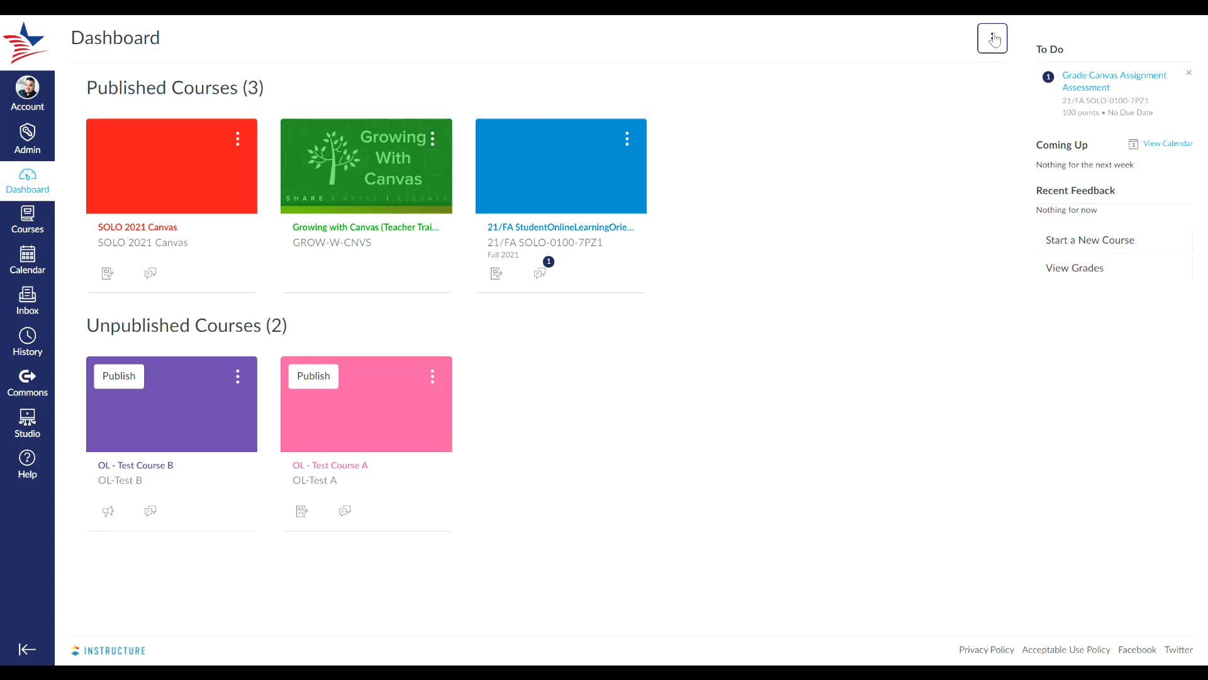
{"action": "left_click", "coordinate": [992, 39]}
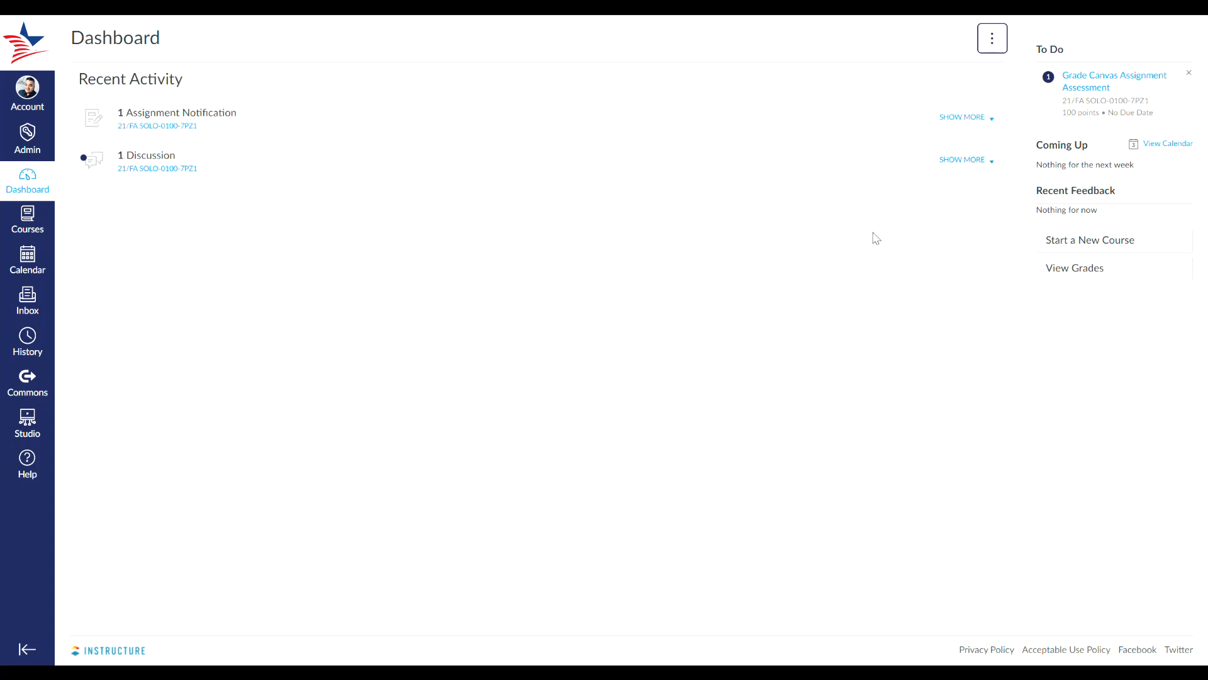
{"action": "mouse_move", "coordinate": [863, 253]}
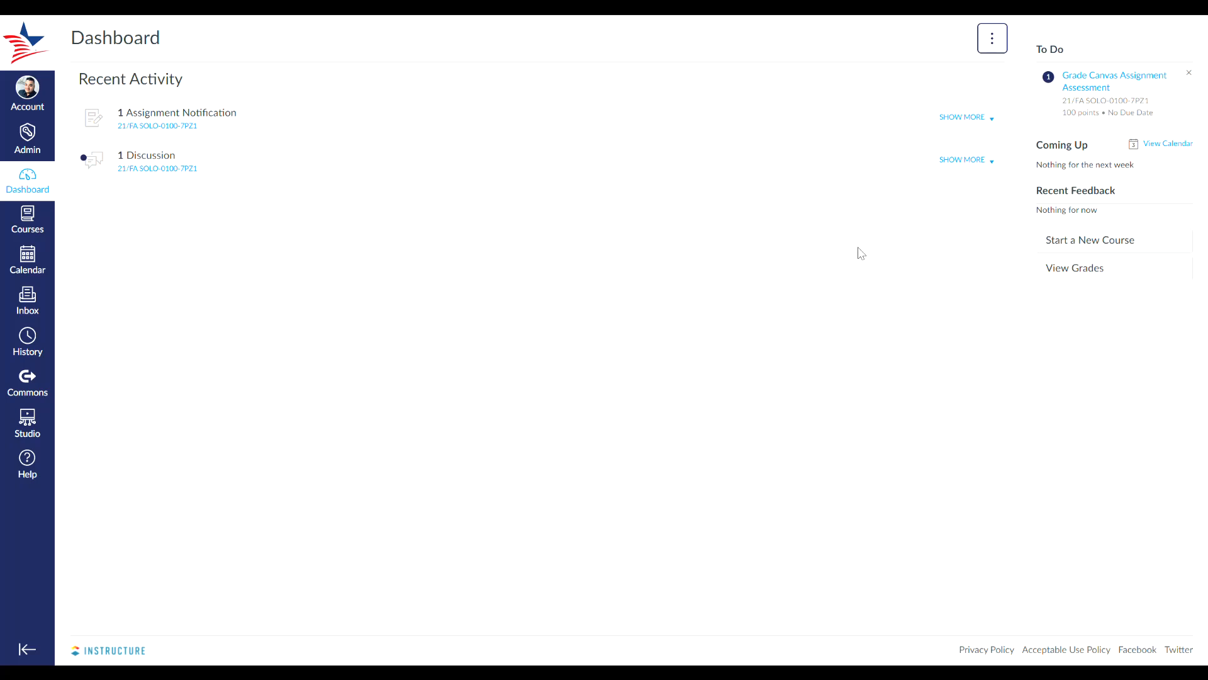
{"action": "mouse_move", "coordinate": [858, 253]}
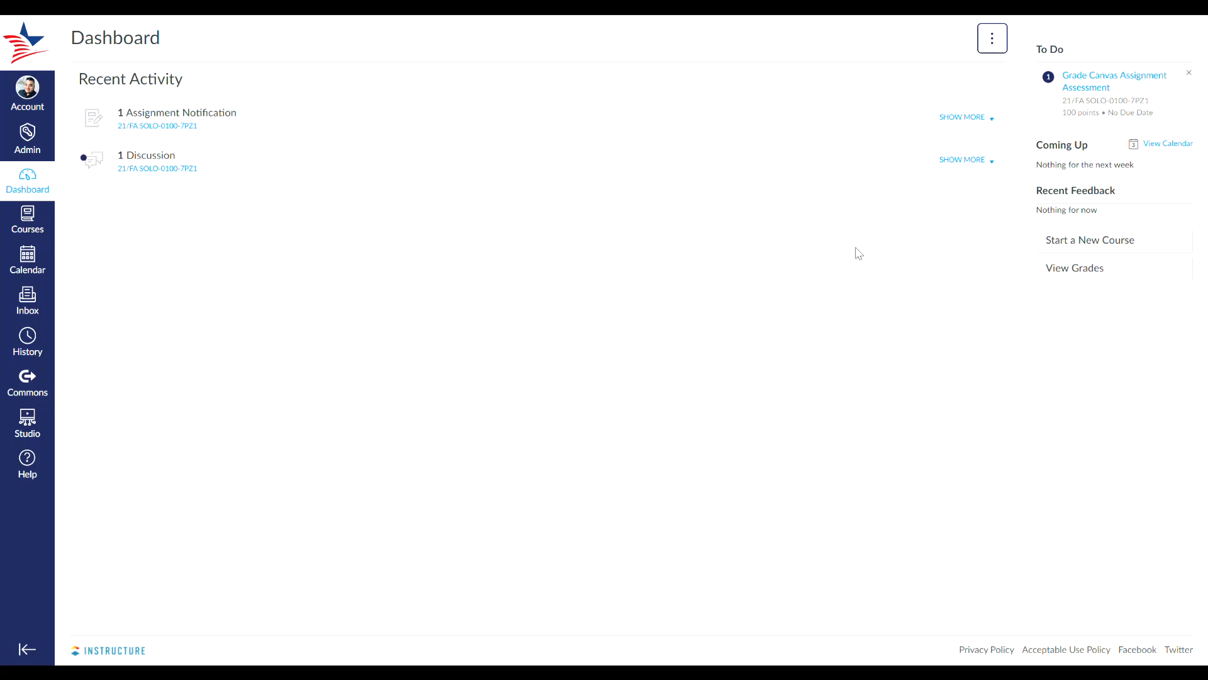
{"action": "mouse_move", "coordinate": [625, 197]}
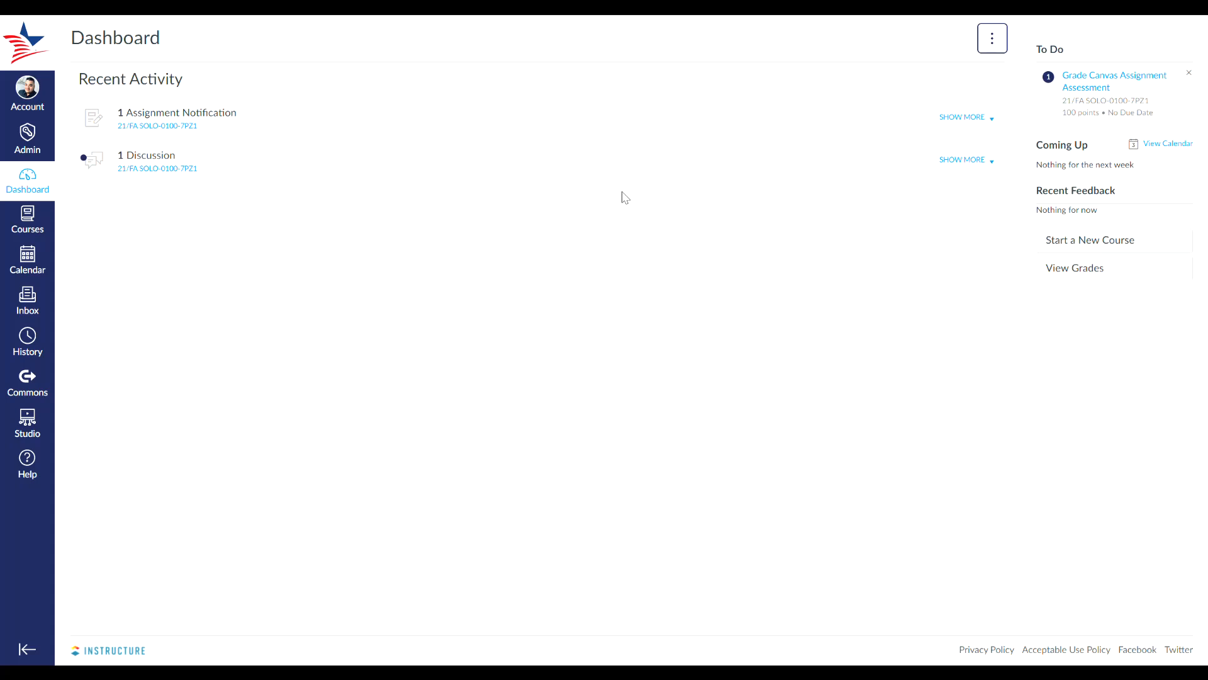
- Expand and collapse the assignment notification twice, leaving it collapsed
{"action": "left_click", "coordinate": [960, 116]}
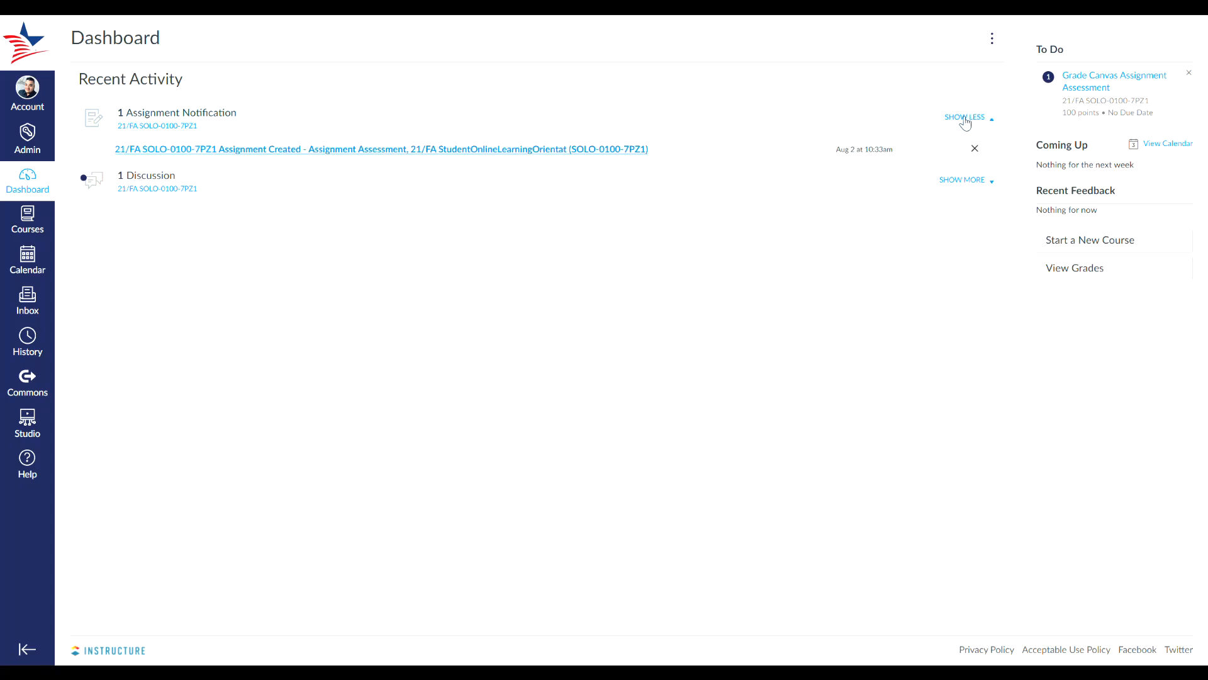
{"action": "left_click", "coordinate": [964, 116]}
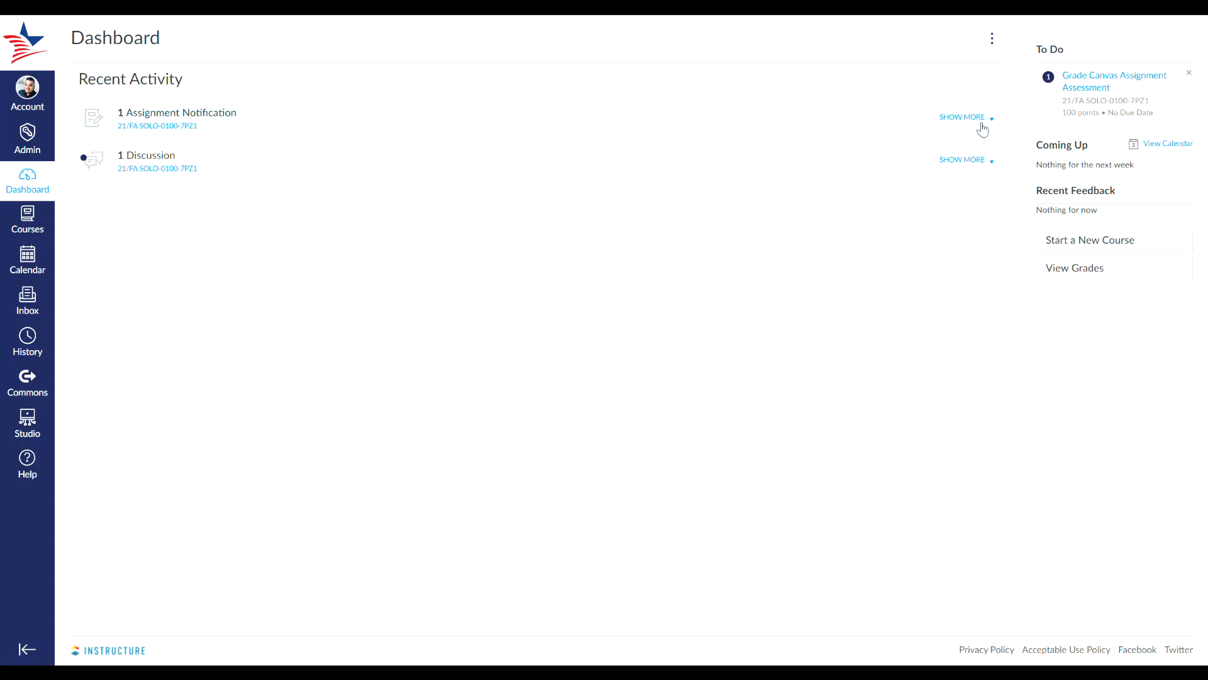
{"action": "left_click", "coordinate": [961, 117]}
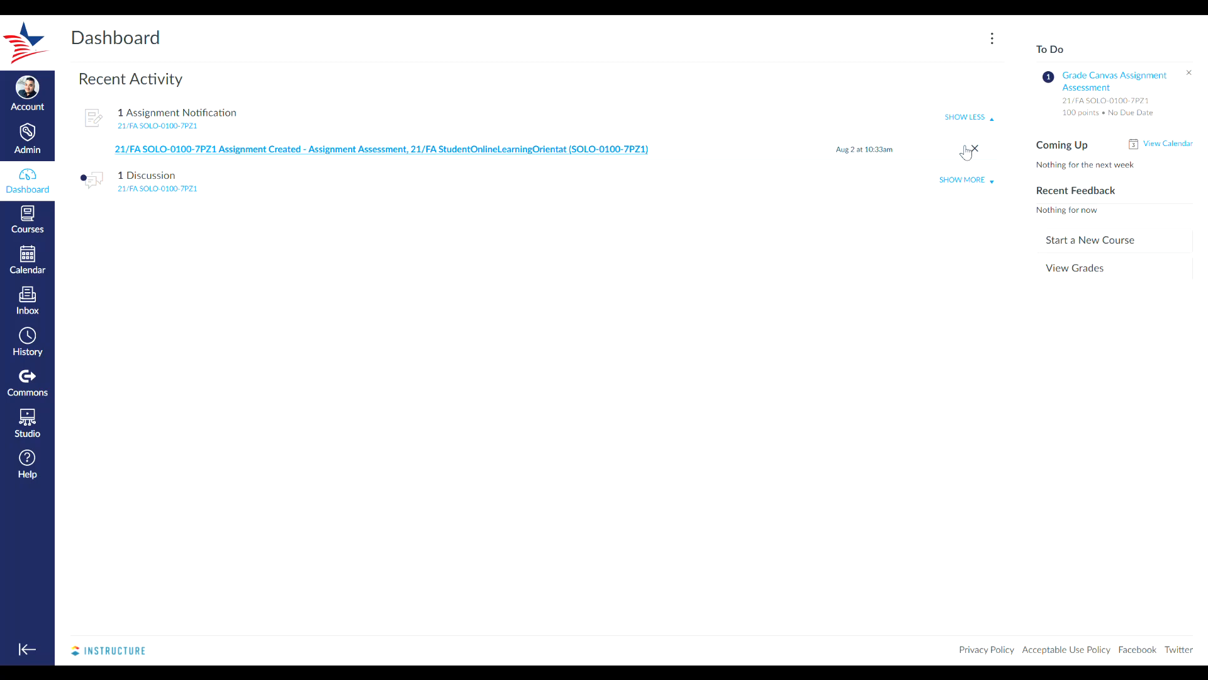
{"action": "left_click", "coordinate": [963, 116]}
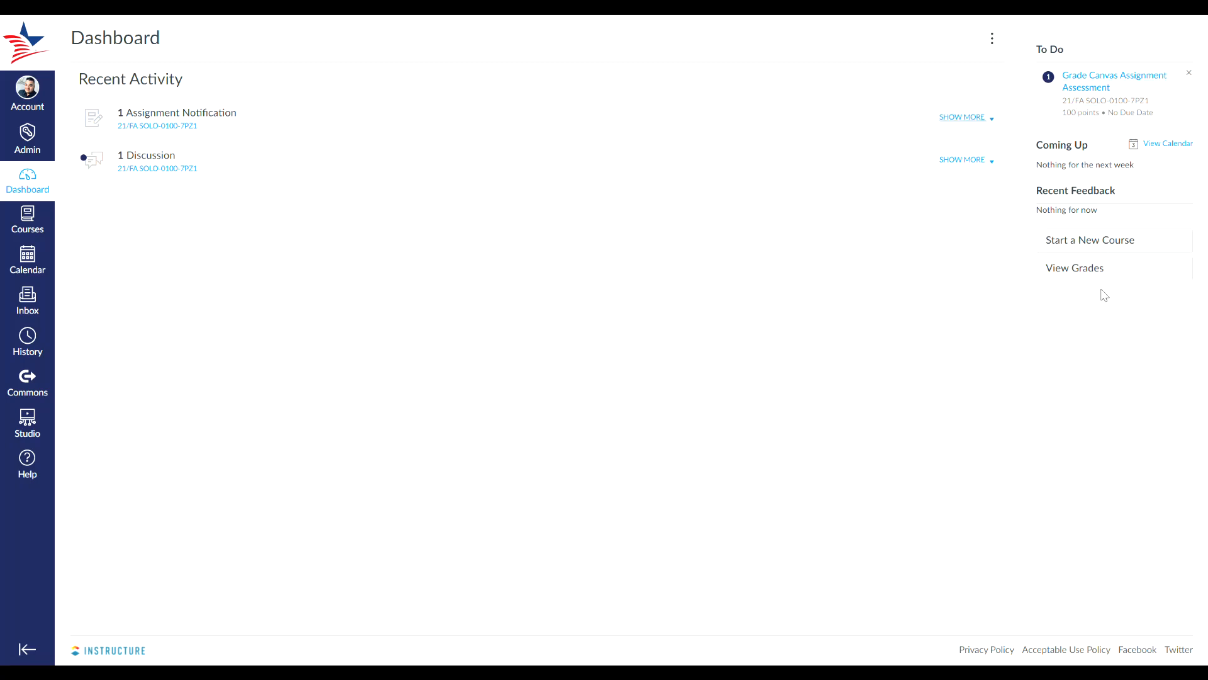
{"action": "mouse_move", "coordinate": [864, 234]}
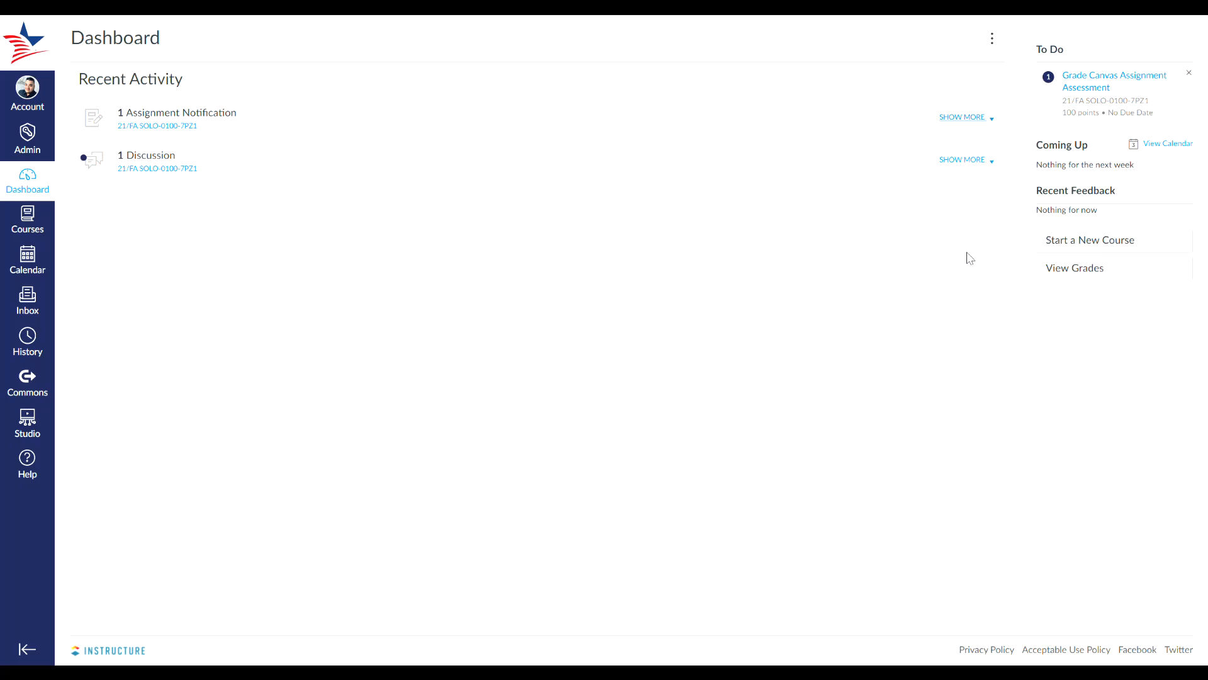
{"action": "mouse_move", "coordinate": [952, 260]}
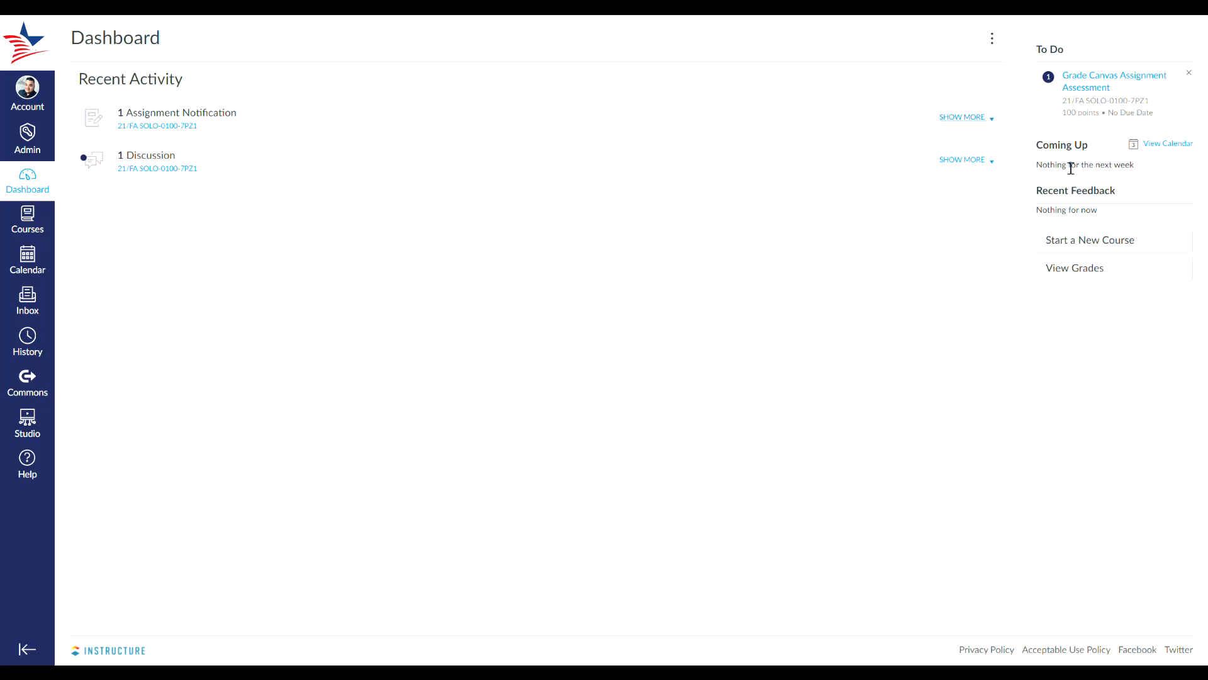
{"action": "mouse_move", "coordinate": [923, 281]}
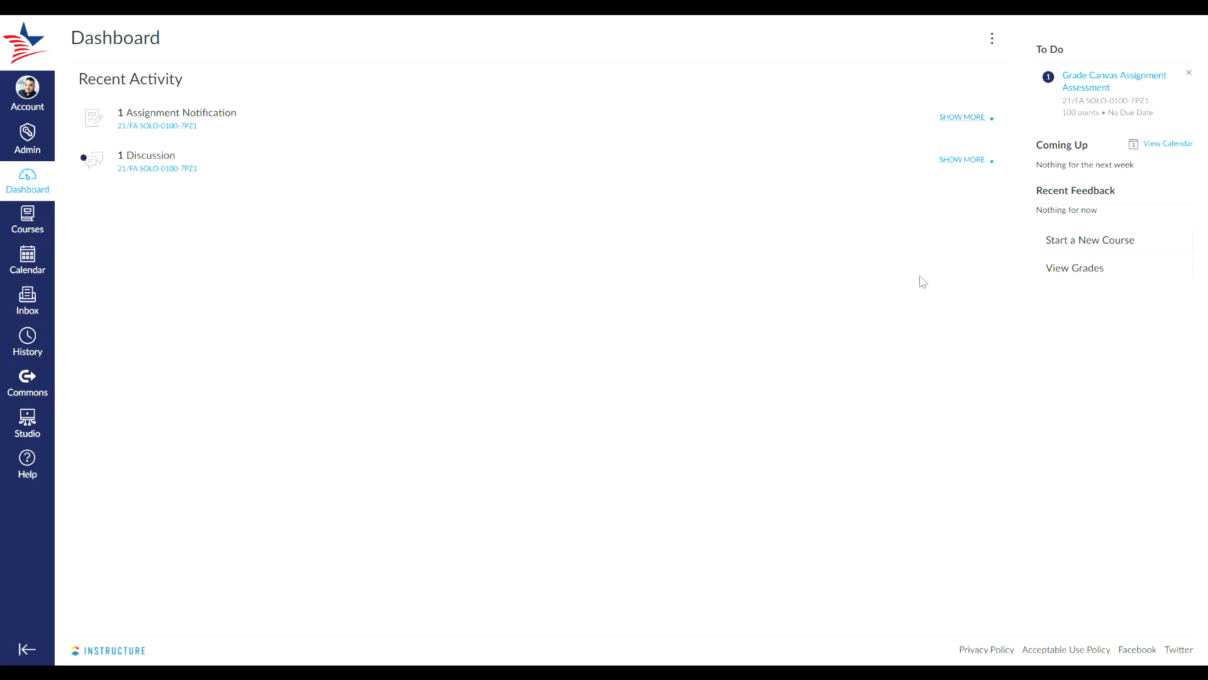
{"action": "mouse_move", "coordinate": [954, 308]}
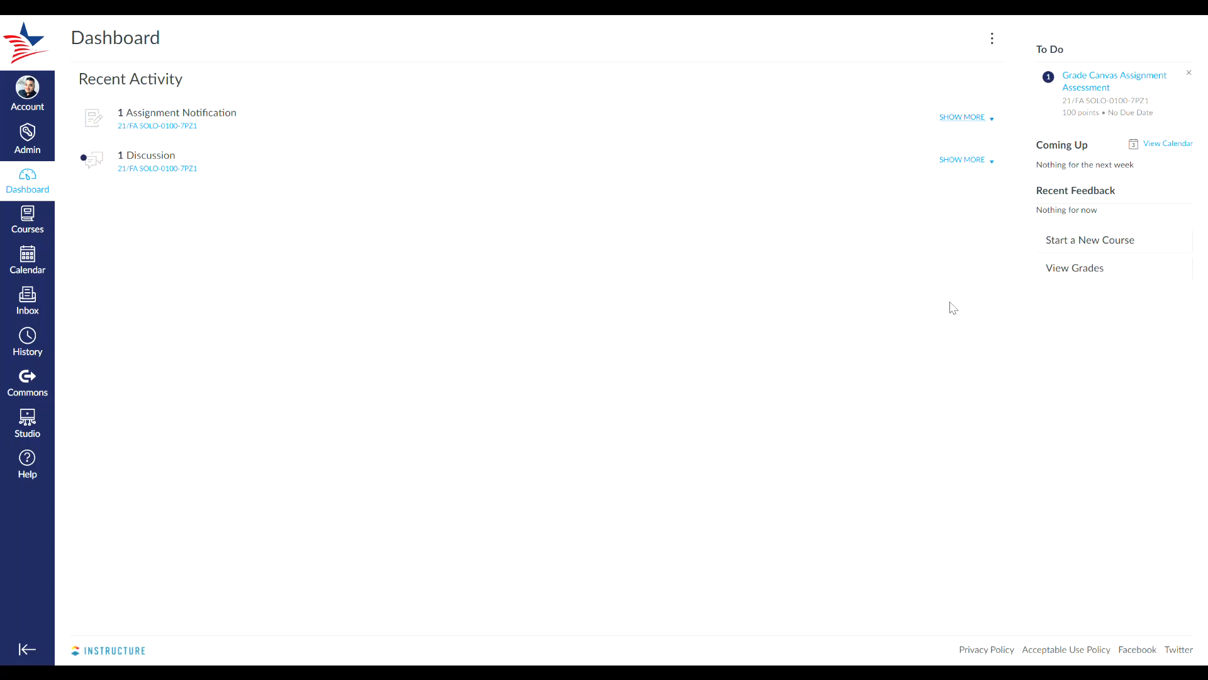
{"action": "mouse_move", "coordinate": [953, 293]}
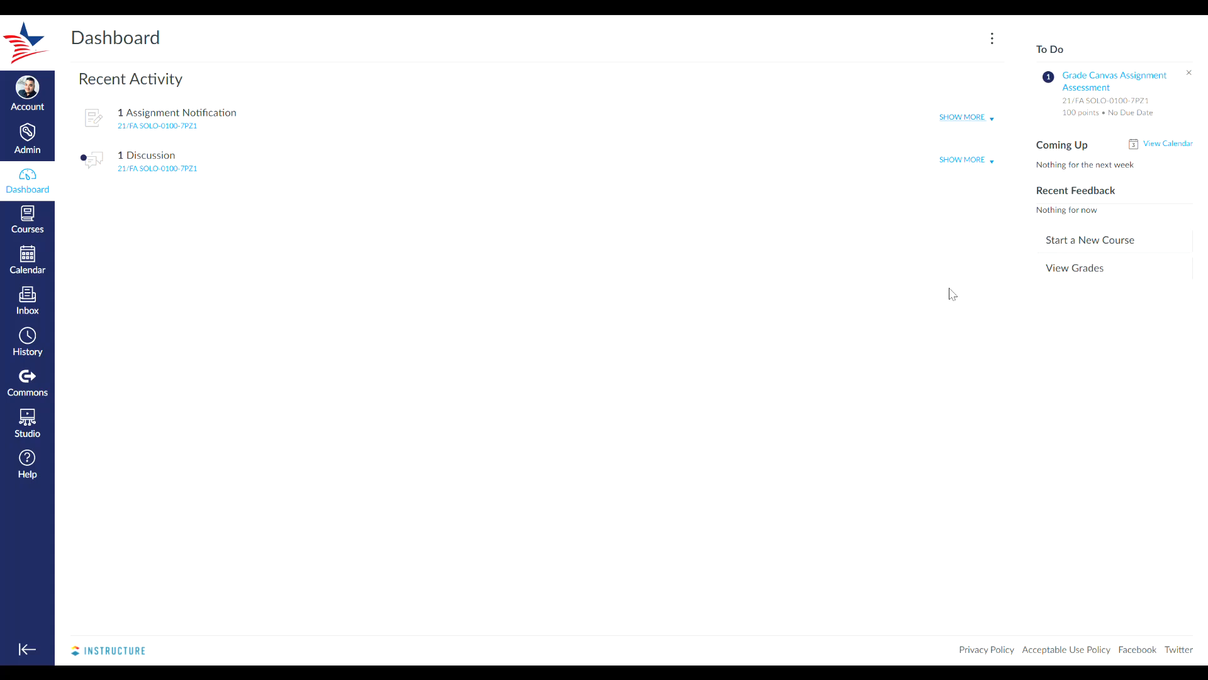
{"action": "mouse_move", "coordinate": [948, 293]}
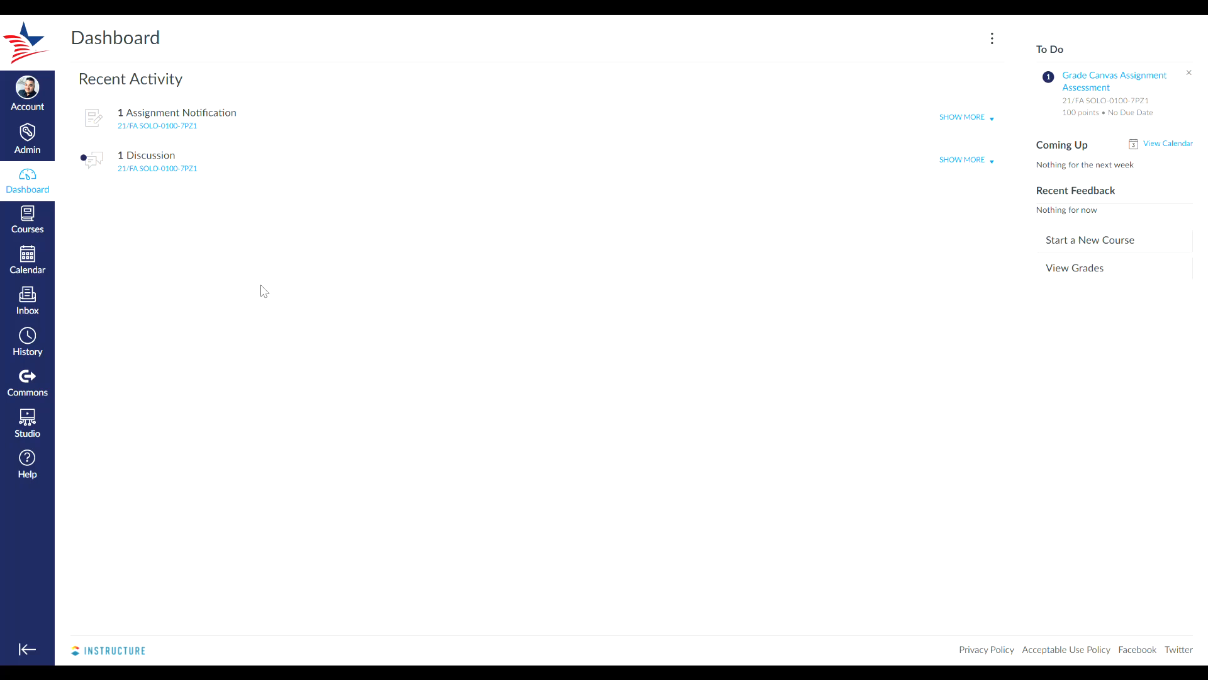
{"action": "left_click", "coordinate": [27, 92]}
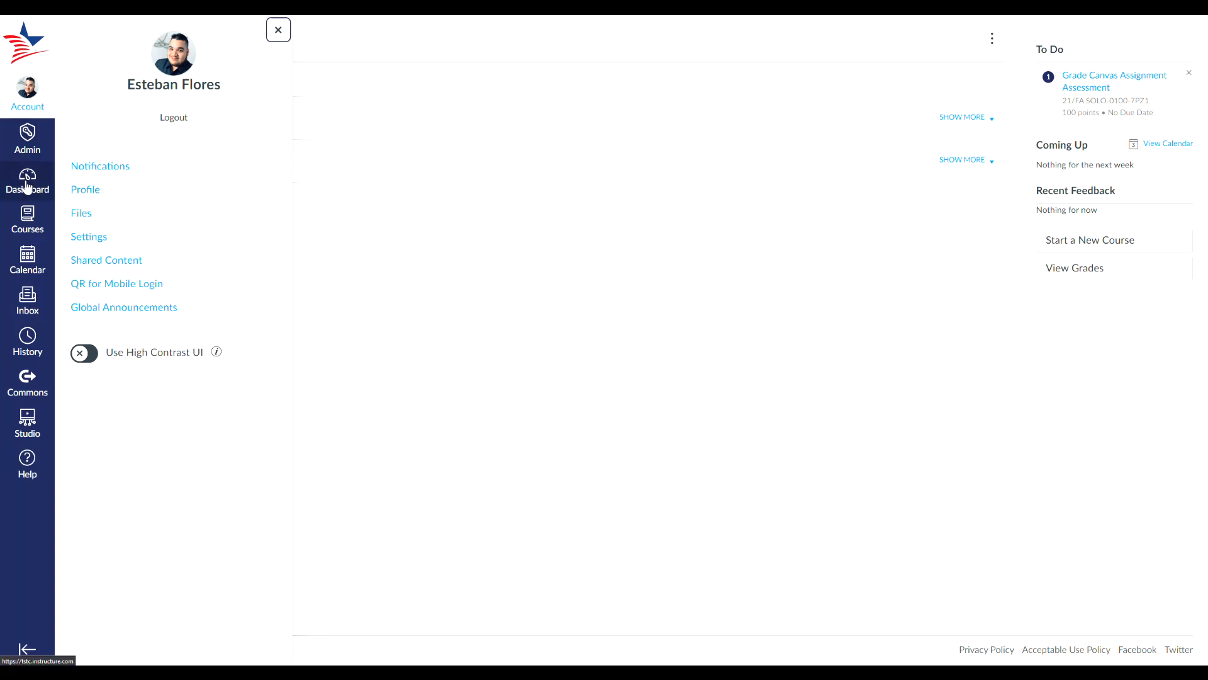
{"action": "left_click", "coordinate": [277, 29]}
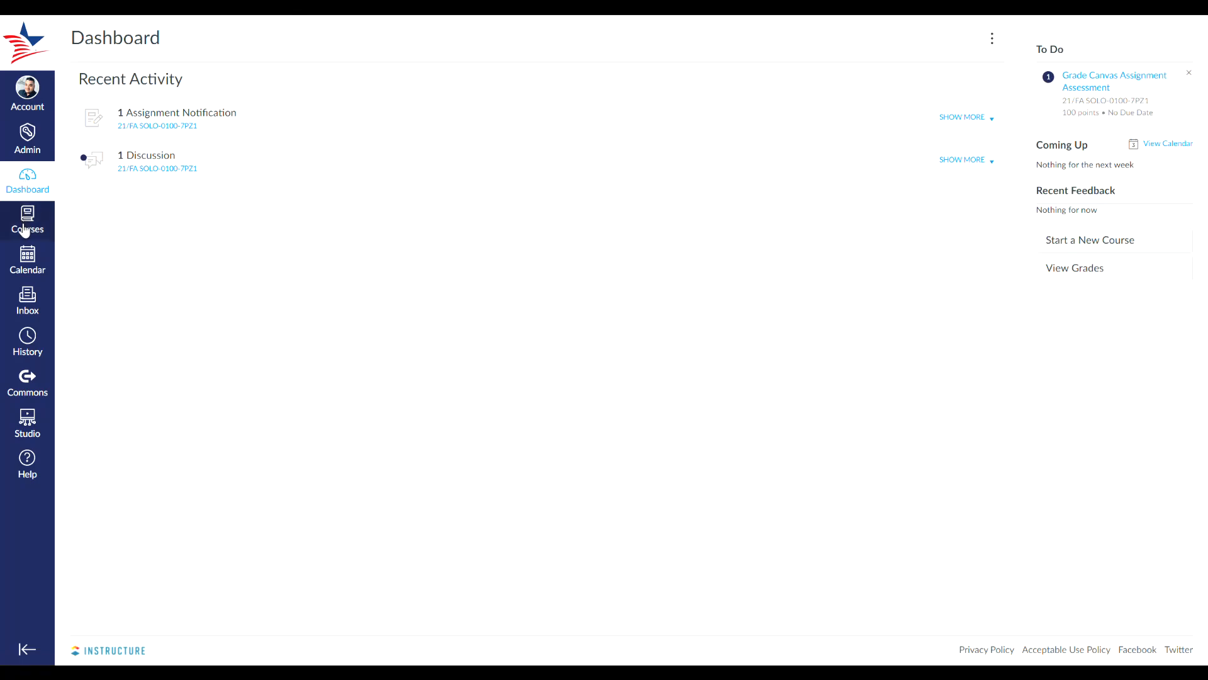
{"action": "left_click", "coordinate": [27, 222]}
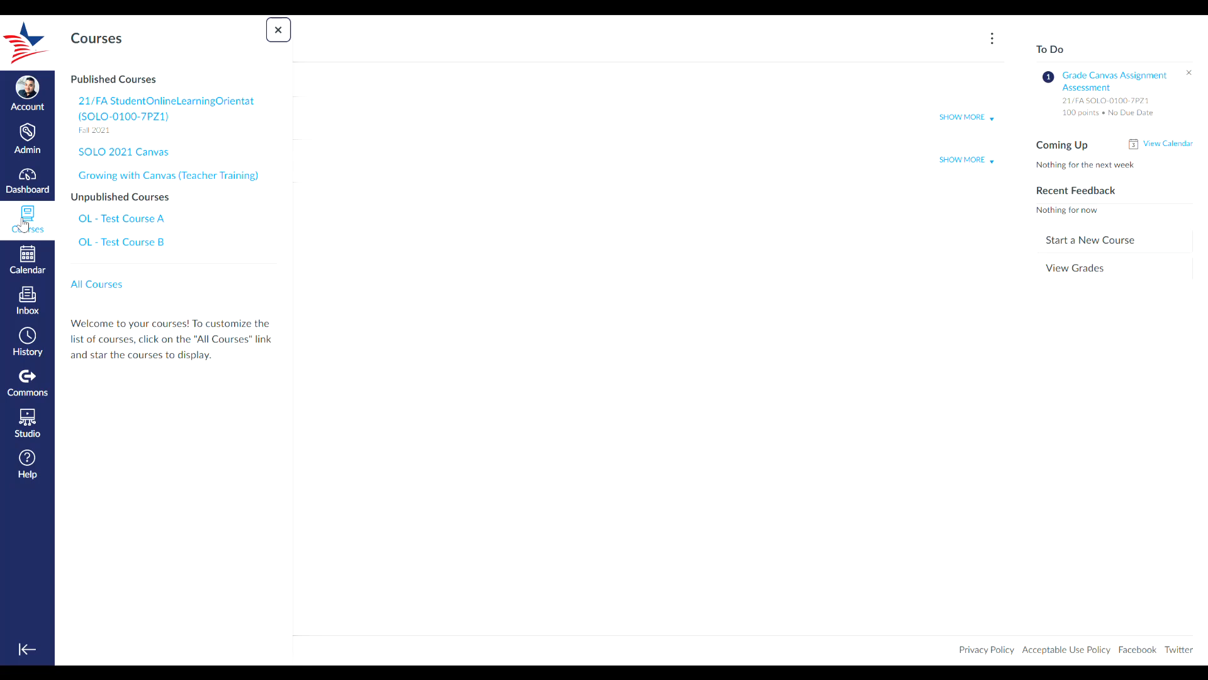
{"action": "left_click", "coordinate": [277, 29]}
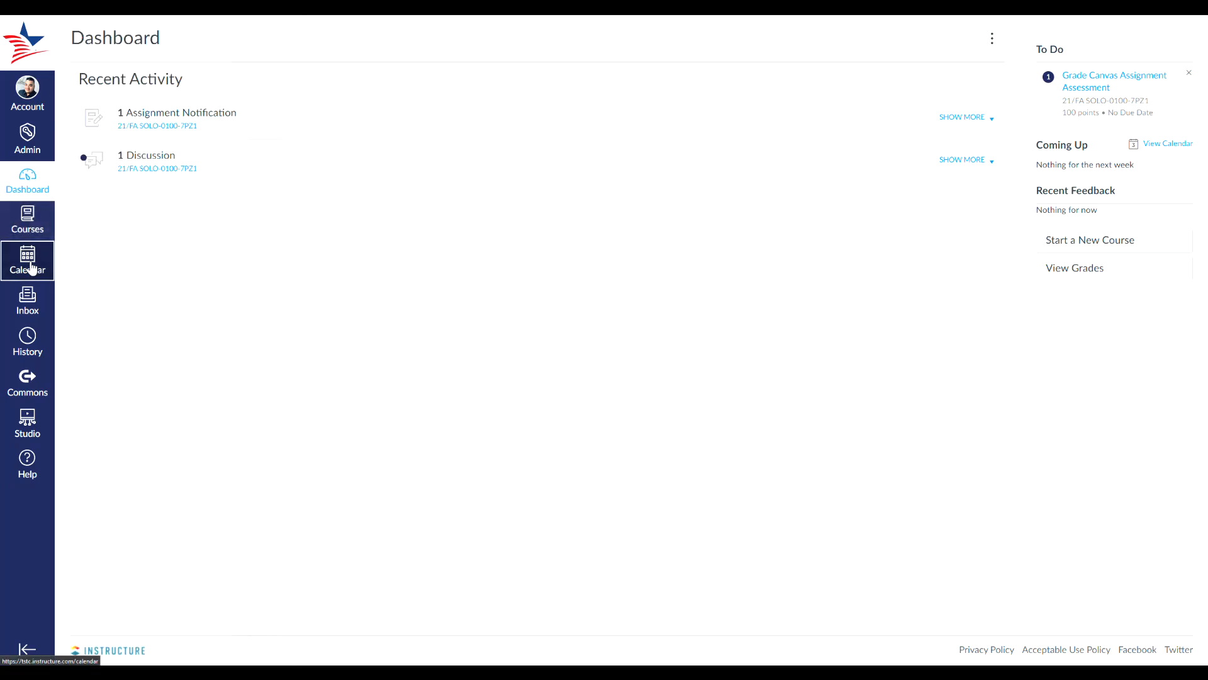
- Visit Calendar, Inbox and History in global navigation, then show the Courses tray
{"action": "left_click", "coordinate": [26, 260]}
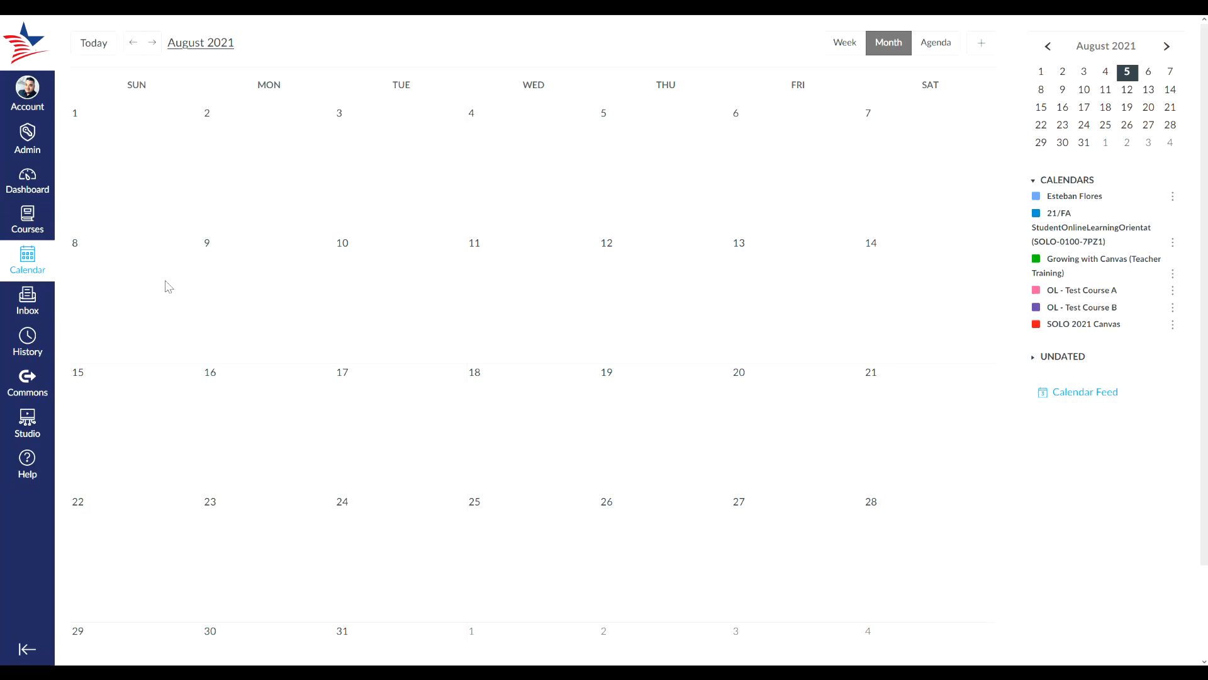
{"action": "mouse_move", "coordinate": [45, 283]}
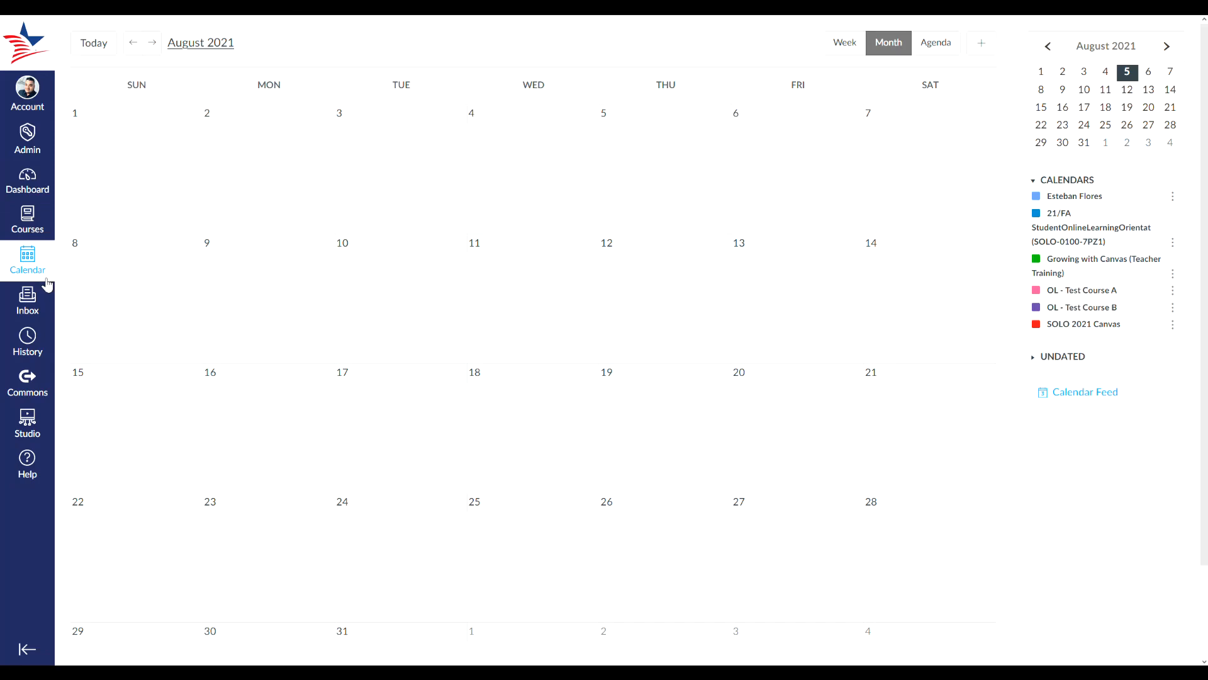
{"action": "left_click", "coordinate": [27, 301]}
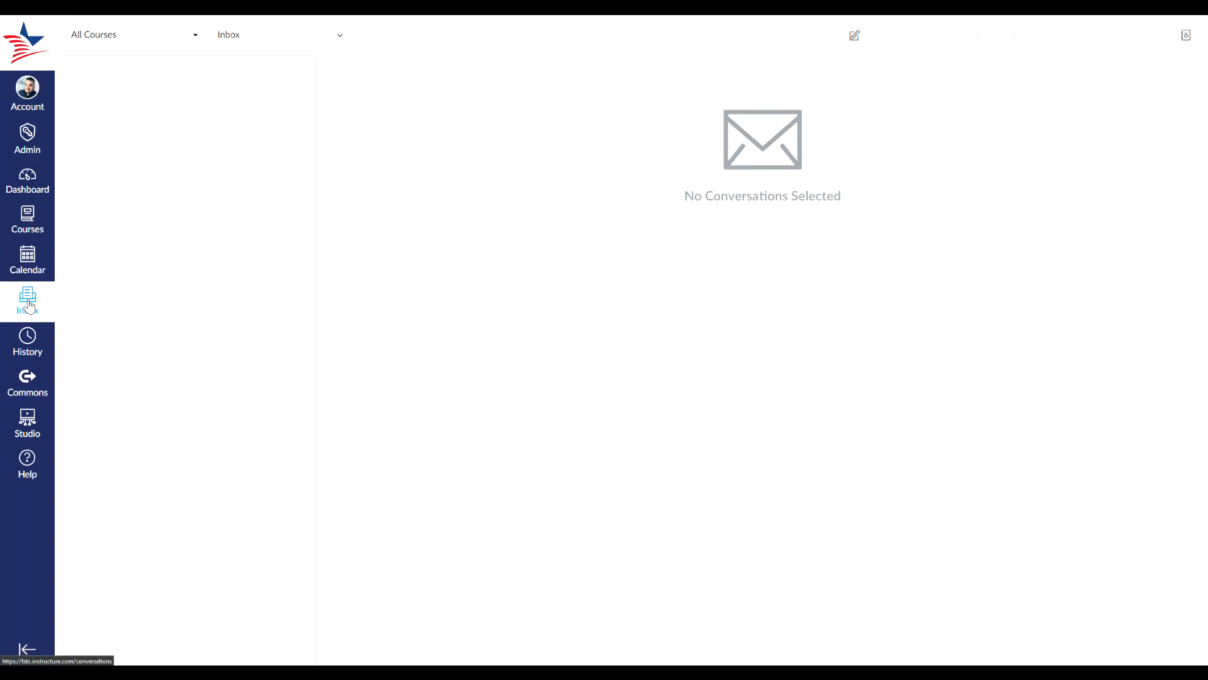
{"action": "left_click", "coordinate": [26, 342]}
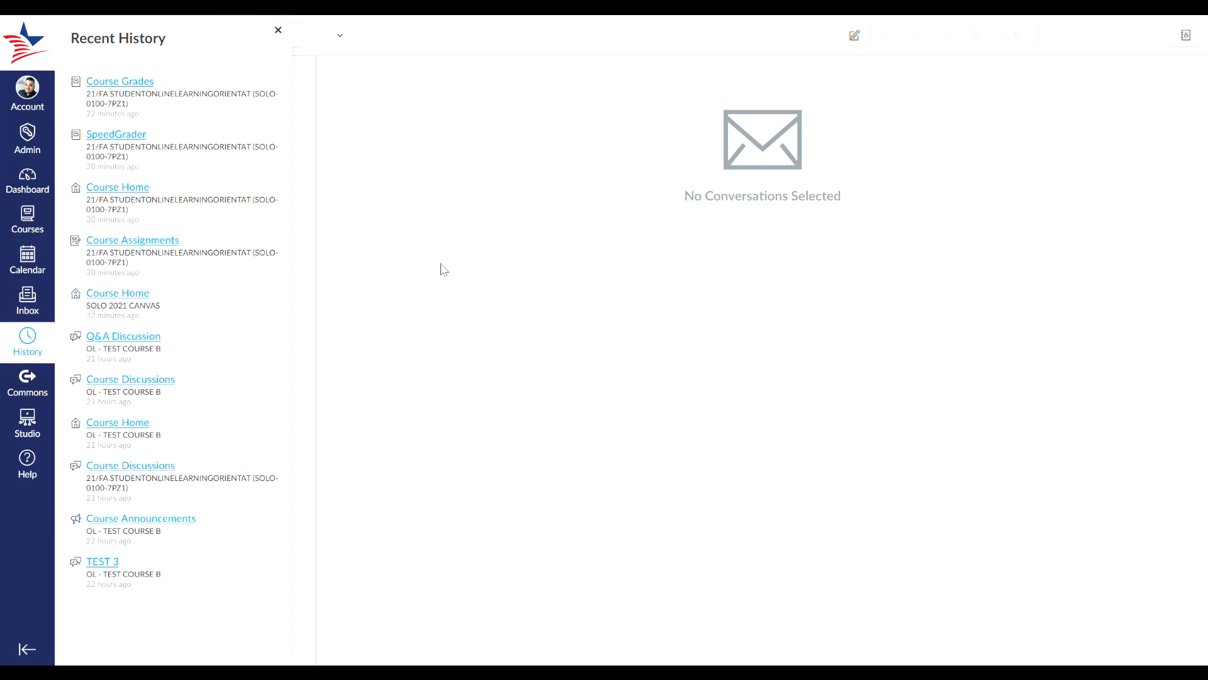
{"action": "mouse_move", "coordinate": [457, 266]}
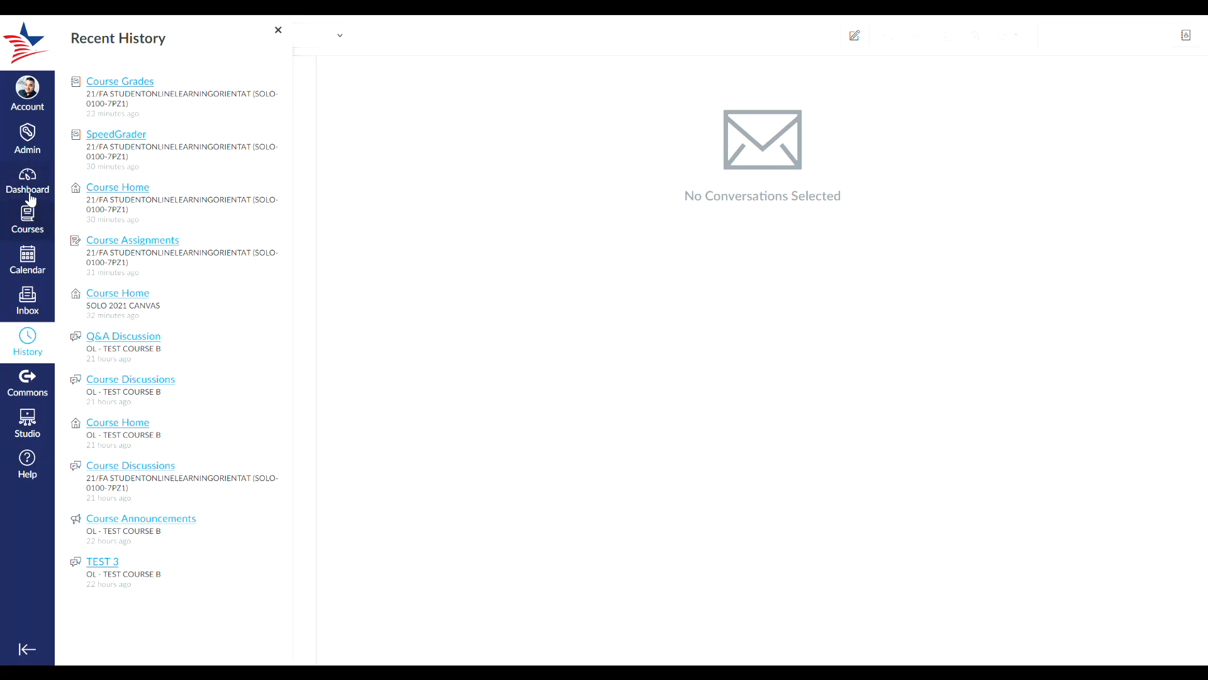
{"action": "left_click", "coordinate": [26, 219]}
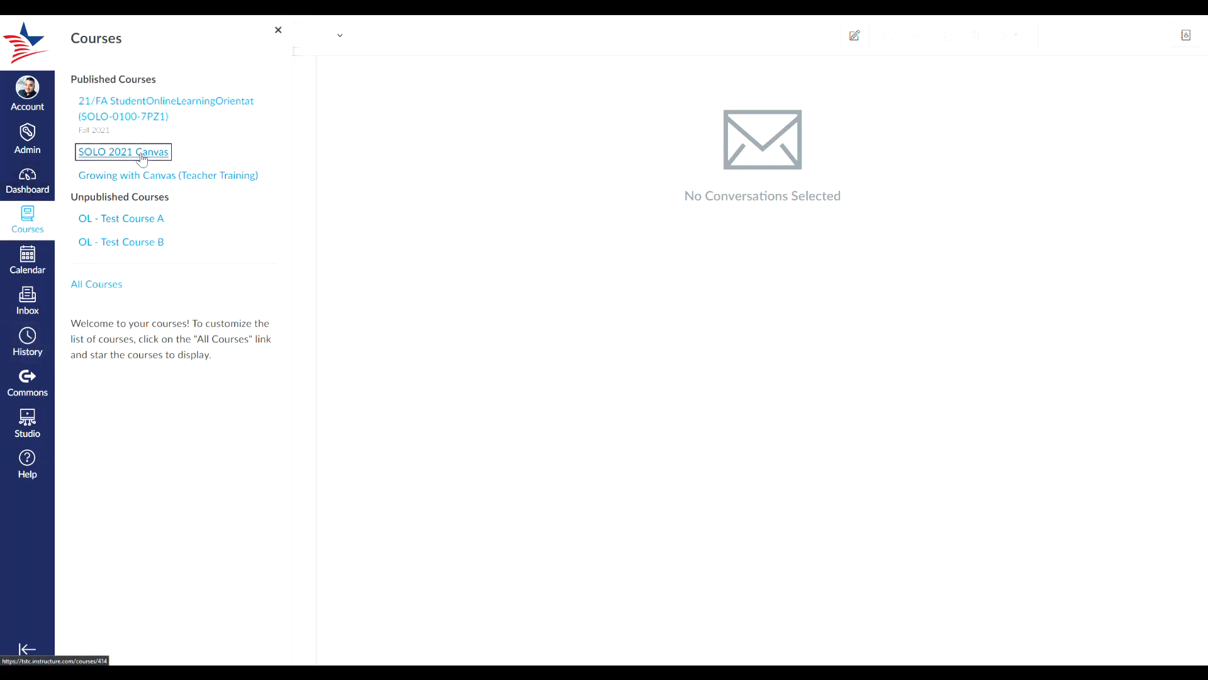
- Load the SOLO 2021 Canvas course home page from Published Courses
{"action": "left_click", "coordinate": [123, 152]}
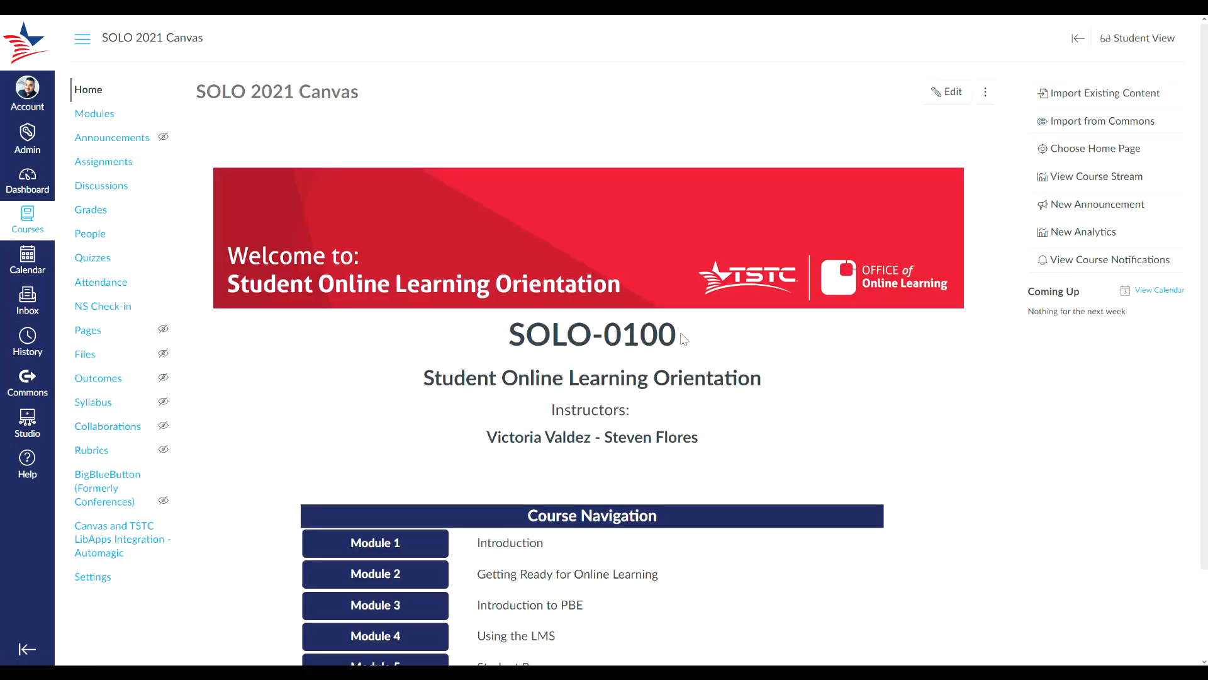
{"action": "mouse_move", "coordinate": [589, 364]}
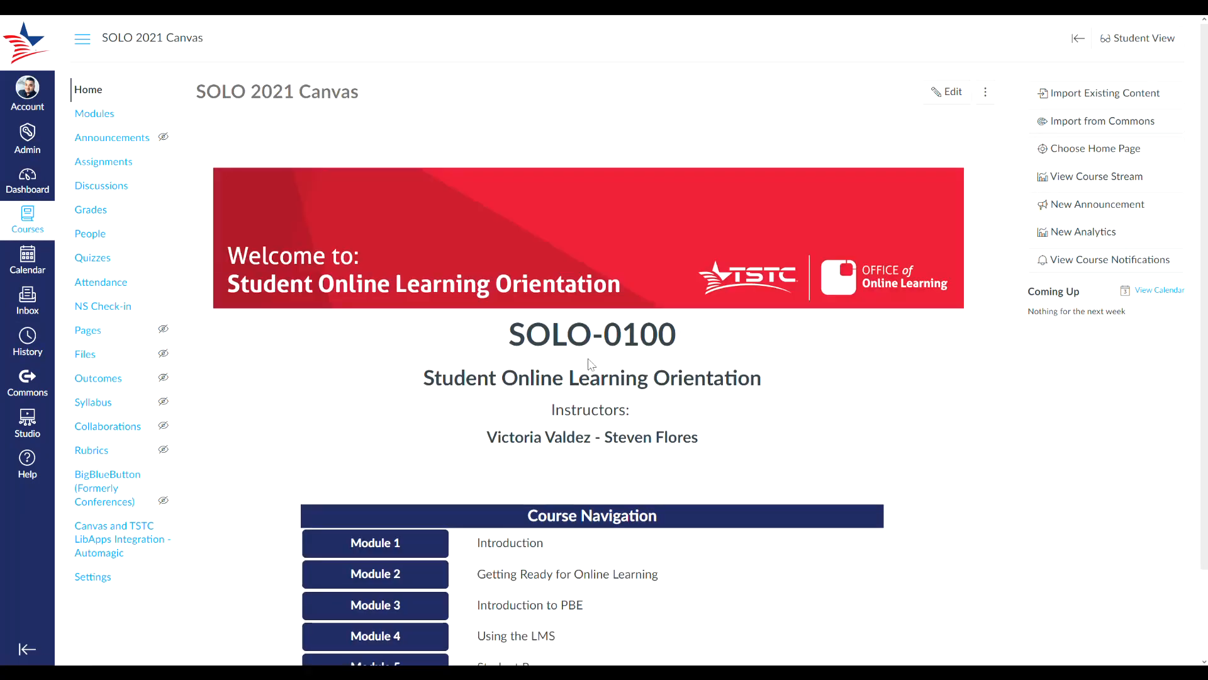
{"action": "mouse_move", "coordinate": [632, 363]}
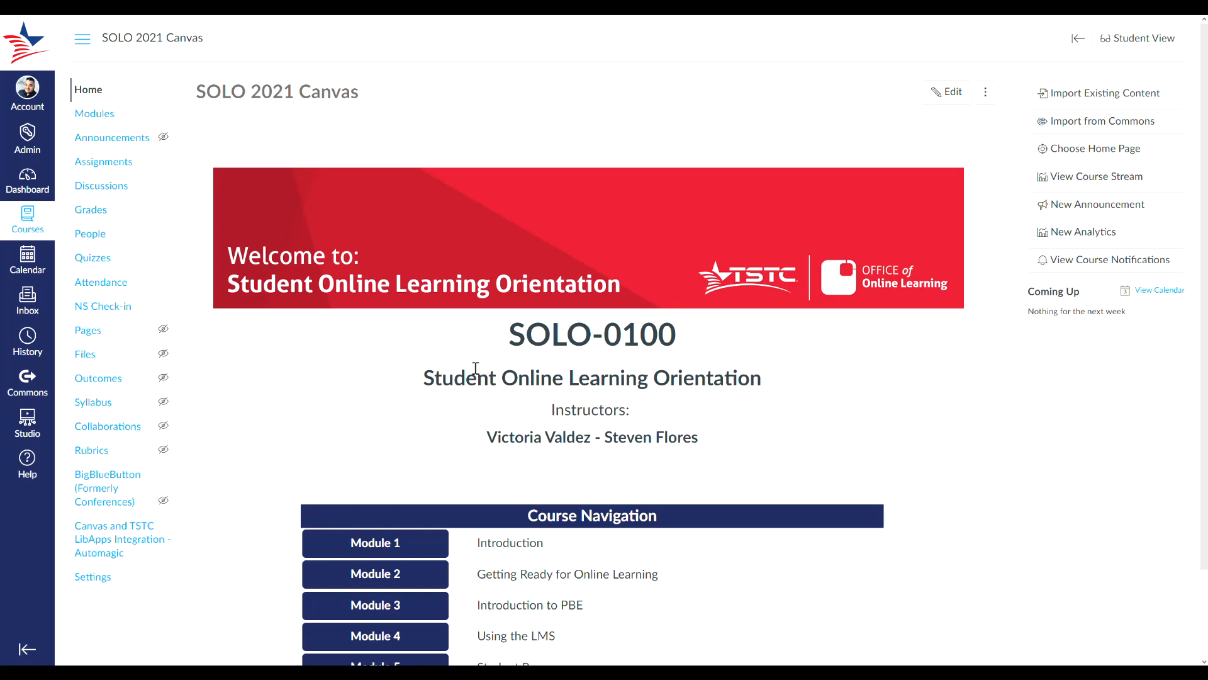
{"action": "mouse_move", "coordinate": [225, 53]}
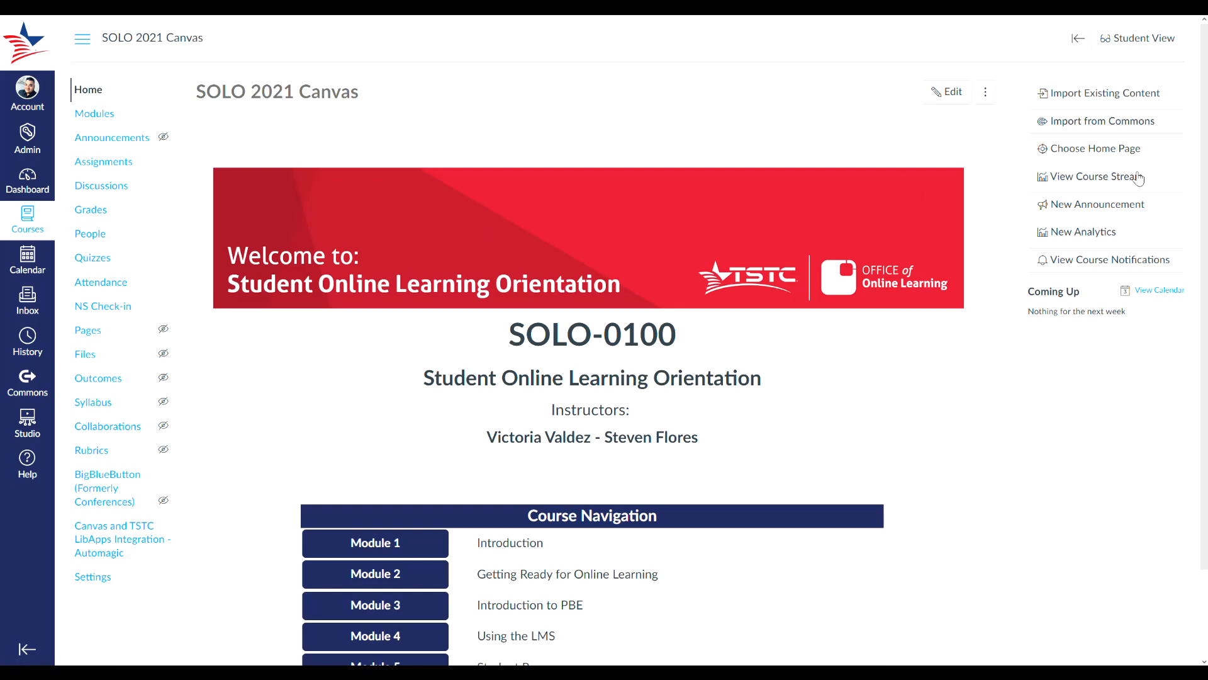
{"action": "mouse_move", "coordinate": [758, 191]}
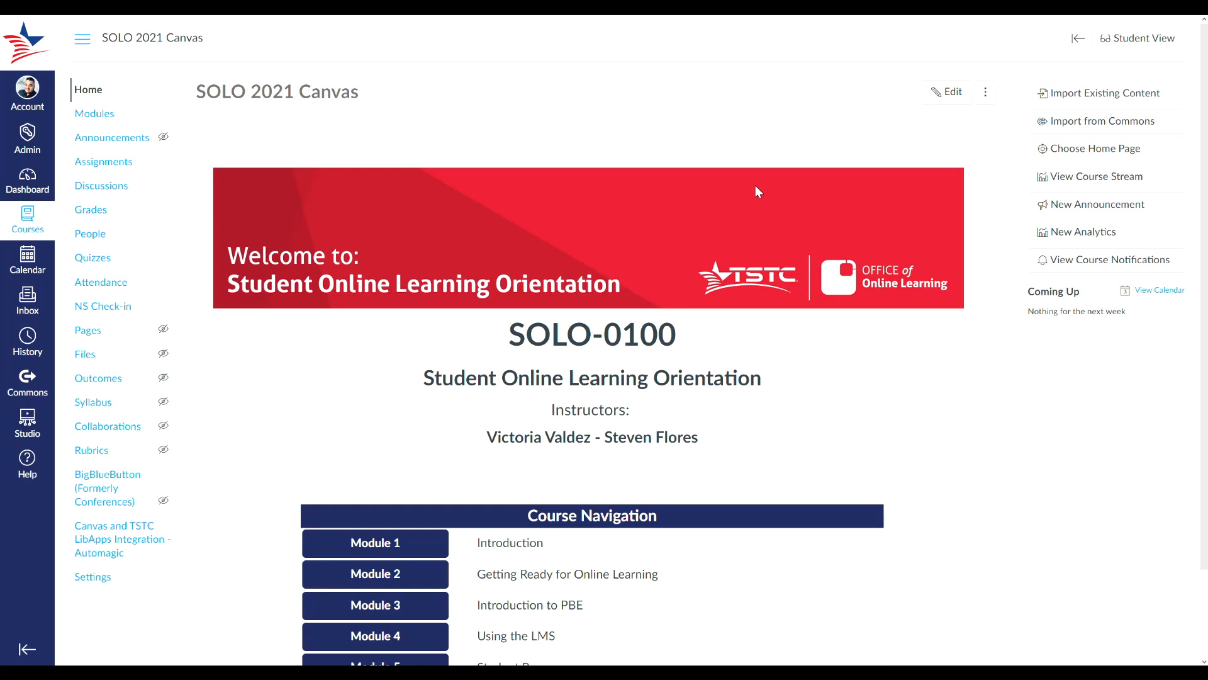
{"action": "mouse_move", "coordinate": [80, 38]}
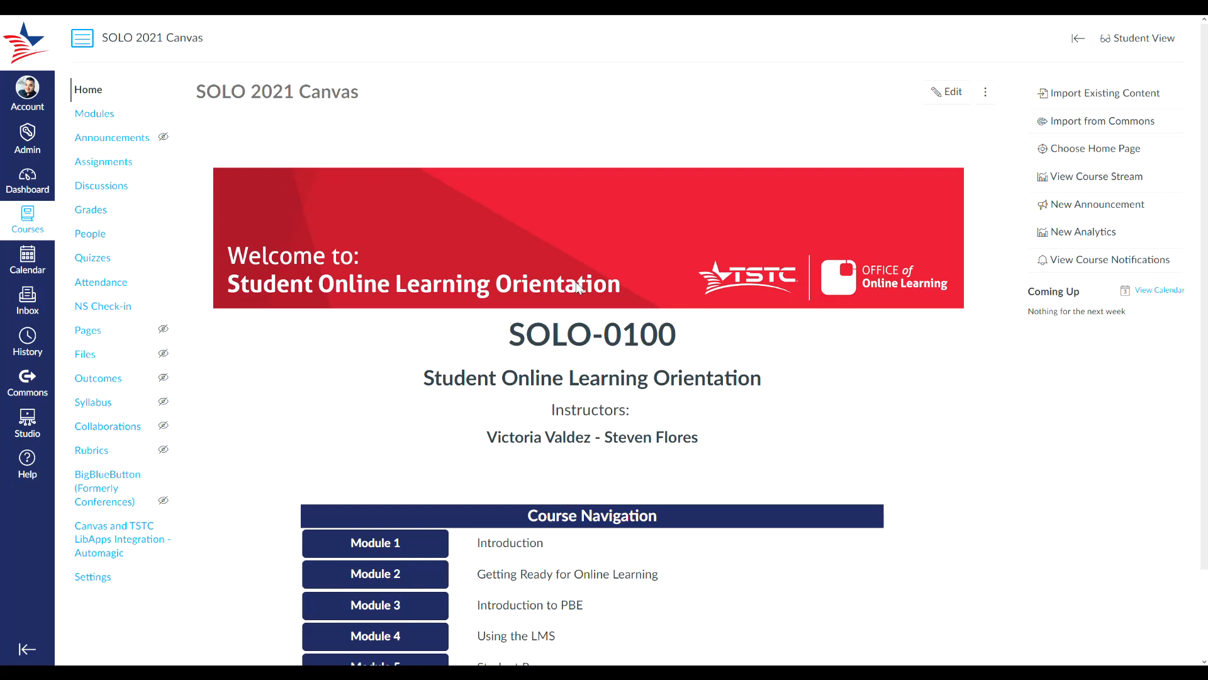
{"action": "mouse_move", "coordinate": [135, 38]}
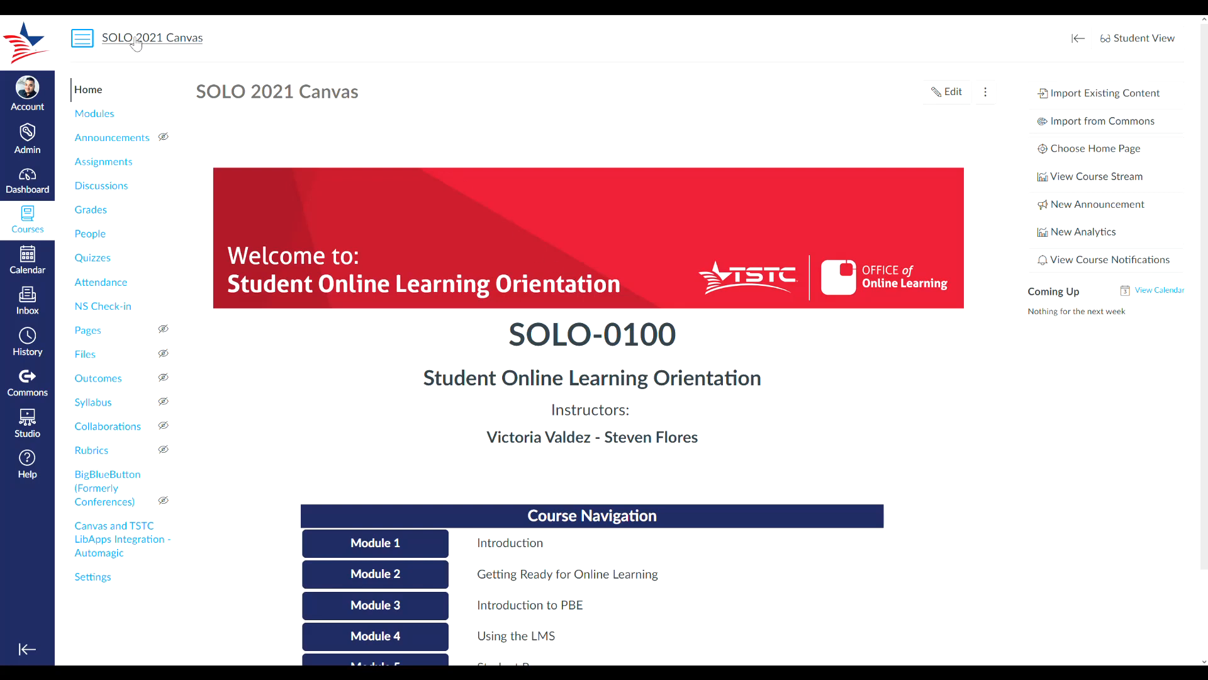
{"action": "mouse_move", "coordinate": [582, 283]}
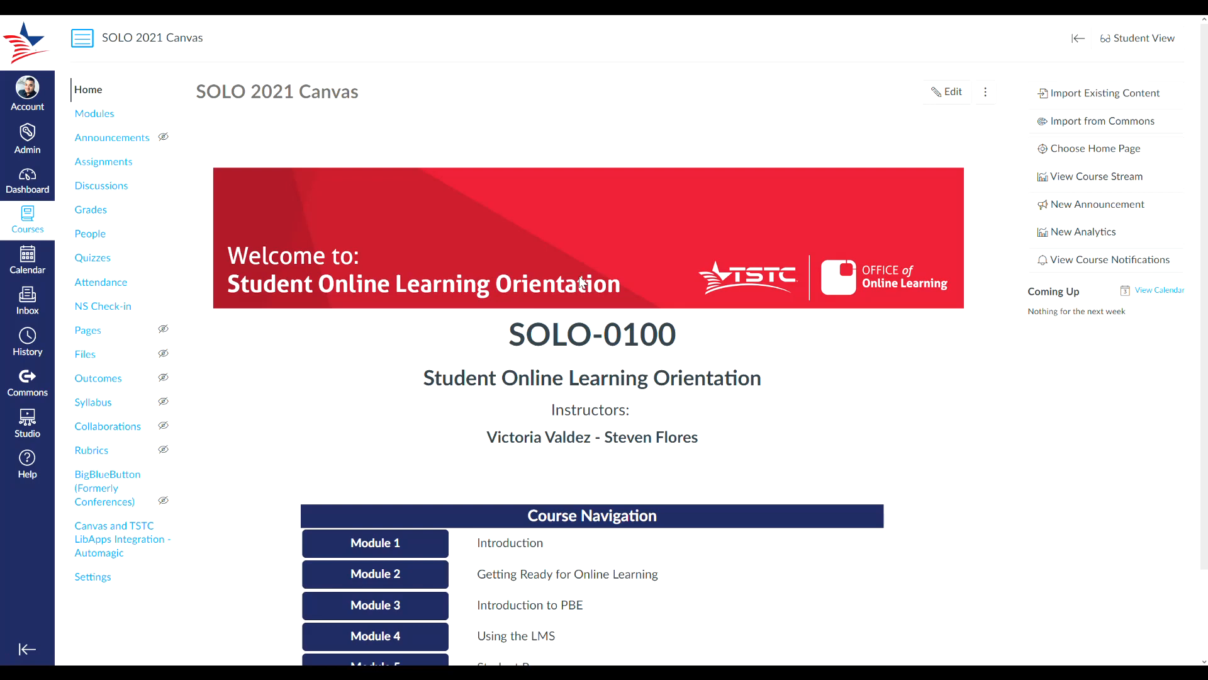
{"action": "mouse_move", "coordinate": [583, 283]}
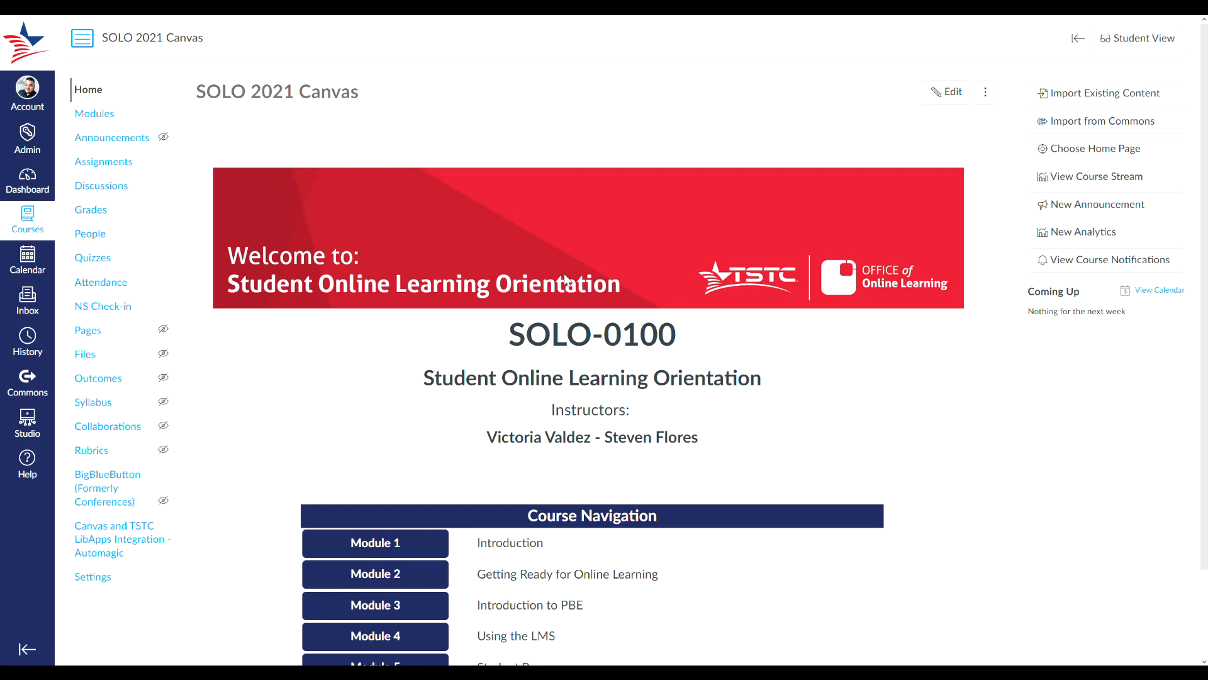
{"action": "mouse_move", "coordinate": [694, 218]}
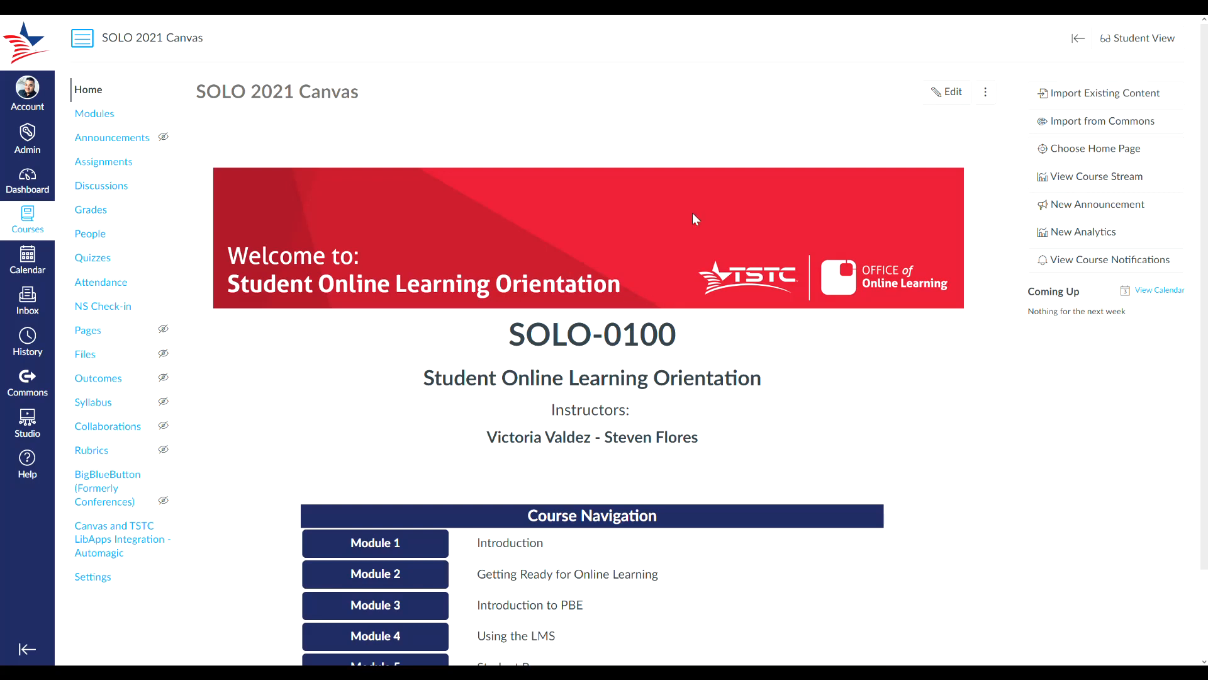
{"action": "mouse_move", "coordinate": [802, 273]}
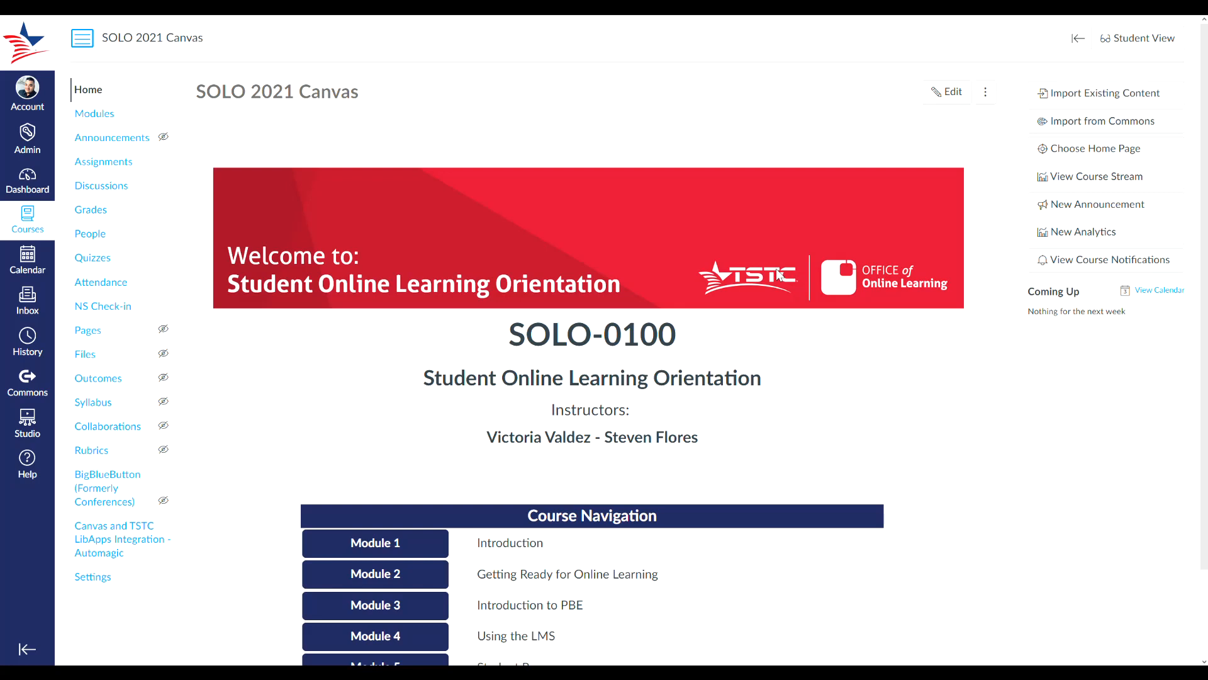
{"action": "mouse_move", "coordinate": [777, 273]}
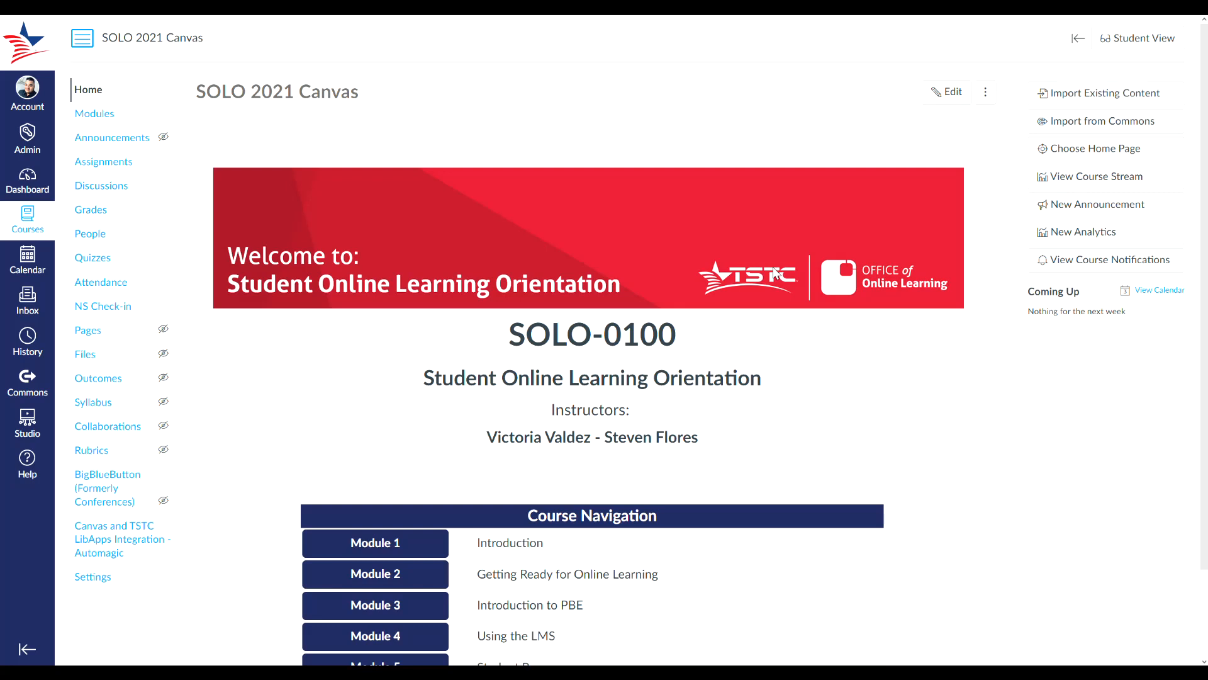